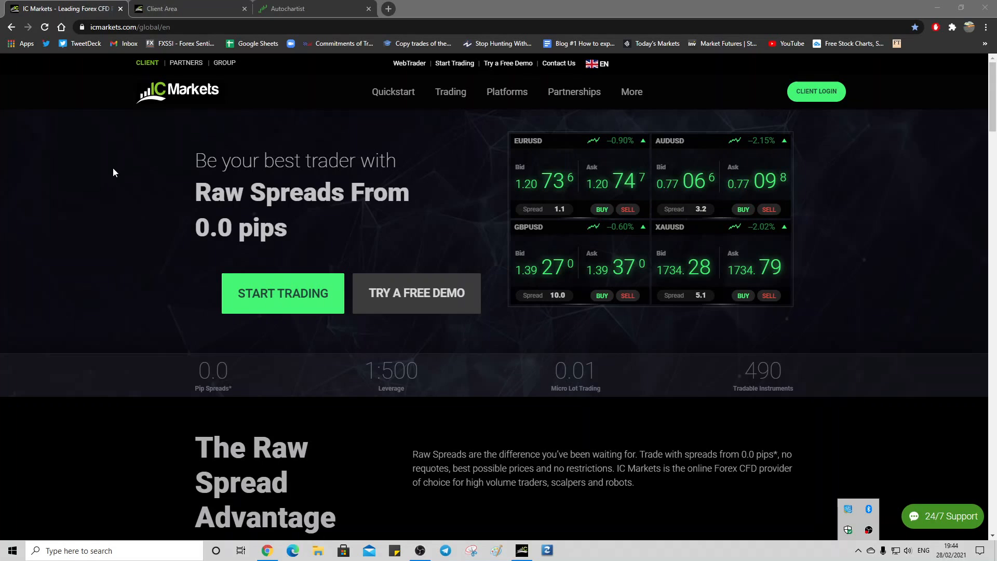
mouse_move(281, 81)
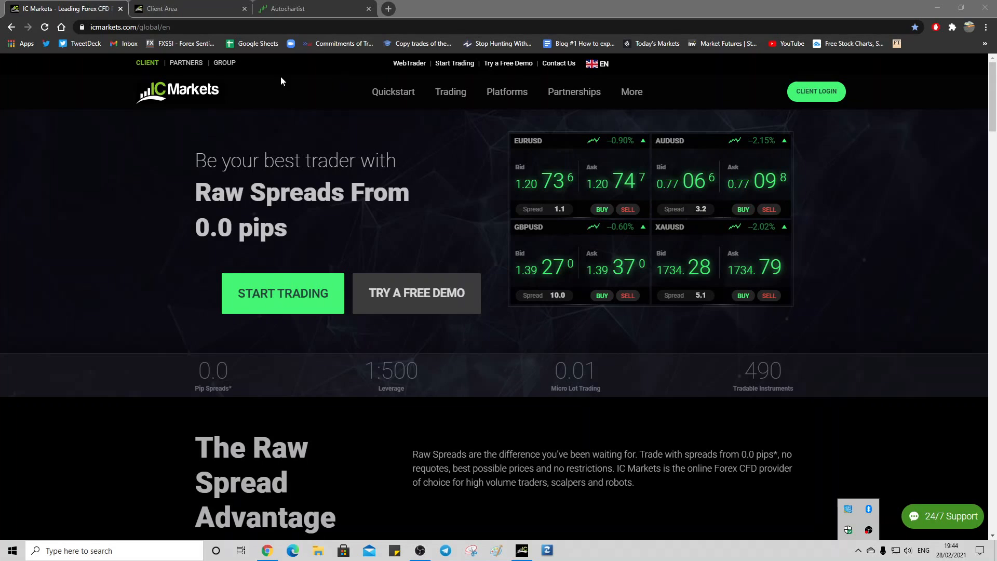
Step: Switch to the logged-in IC Markets Client Area browser tab
left_click(290, 8)
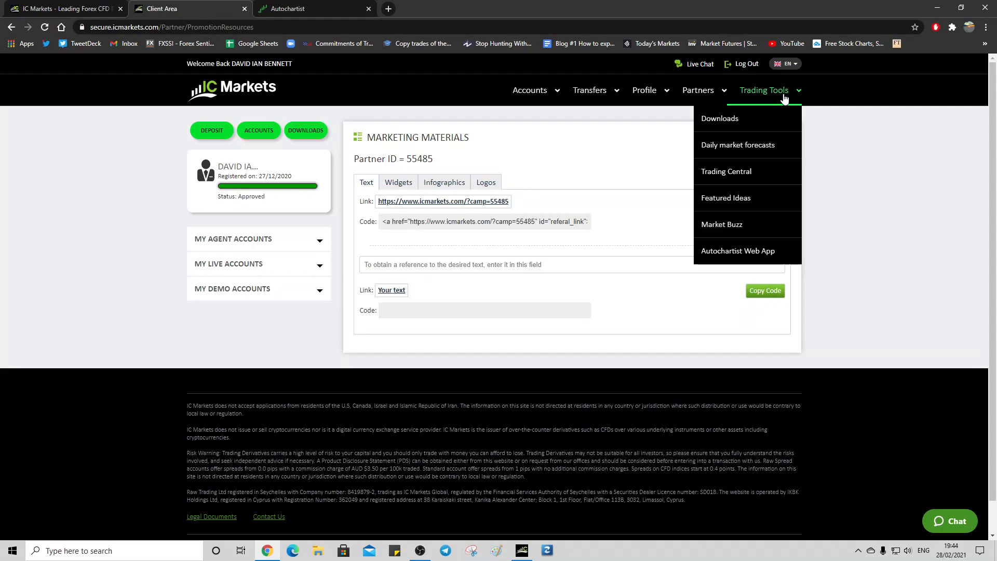
mouse_move(737, 250)
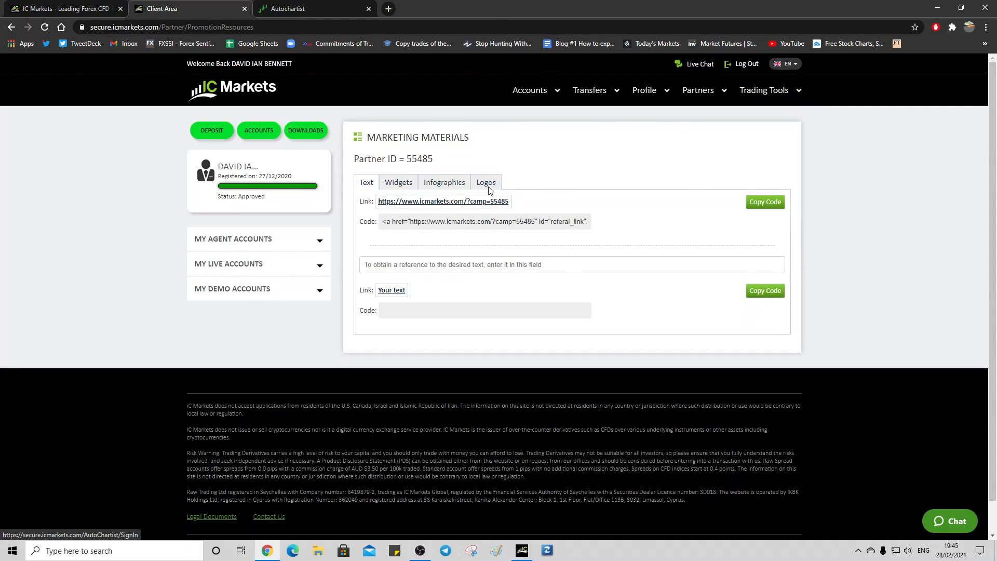
Step: Search the Trading Community knowledge base for 'download'
left_click(287, 8)
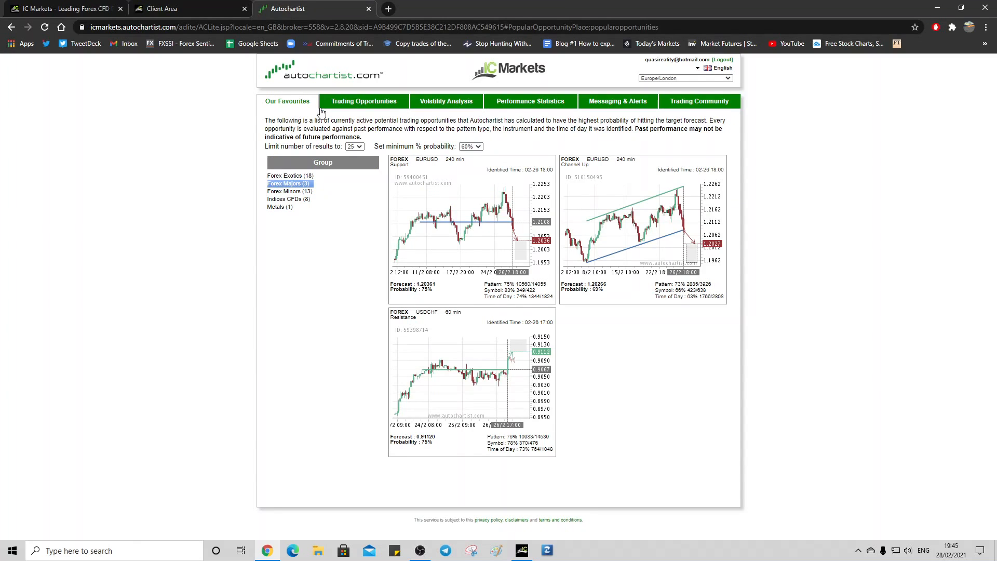
mouse_move(652, 102)
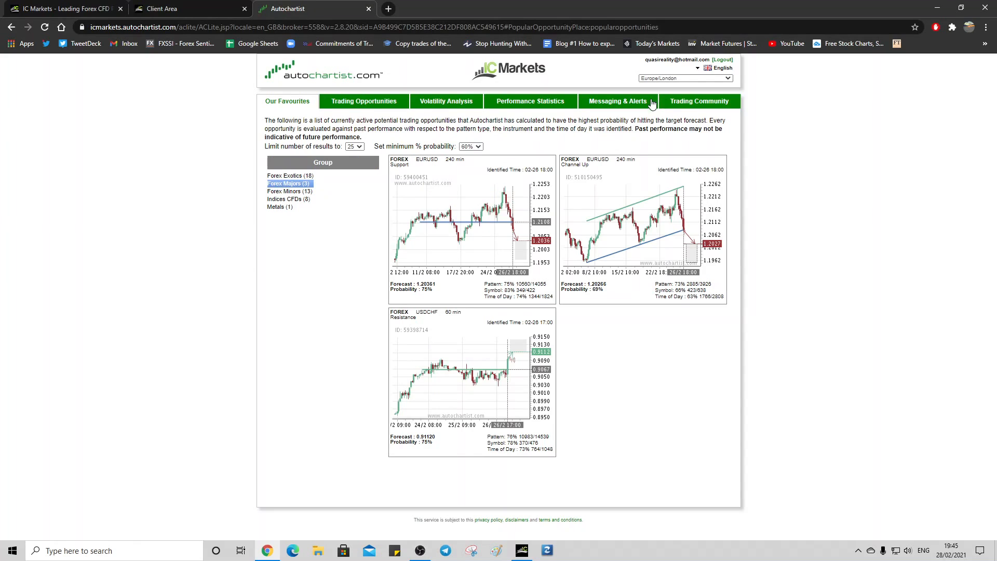
left_click(698, 101)
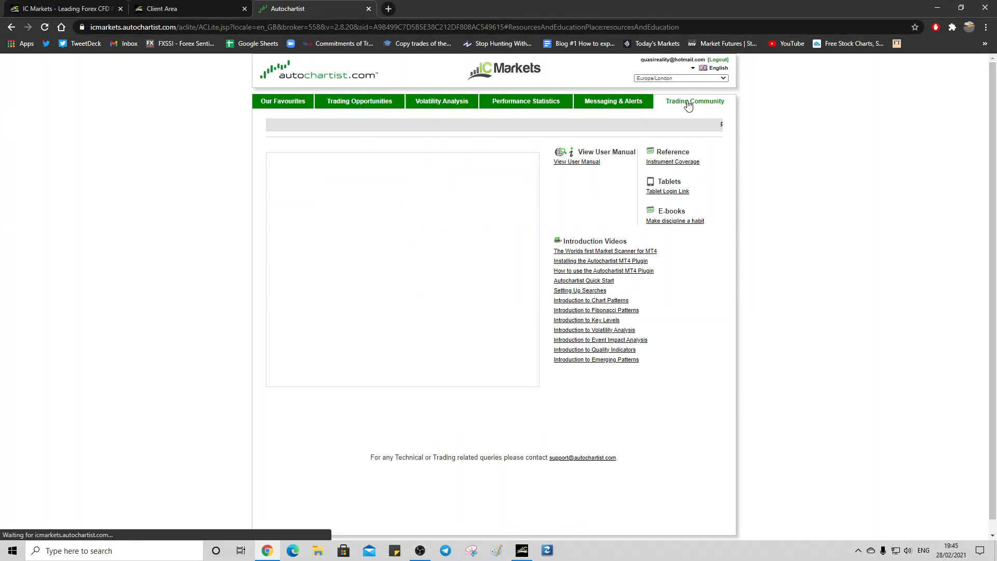
left_click(695, 100)
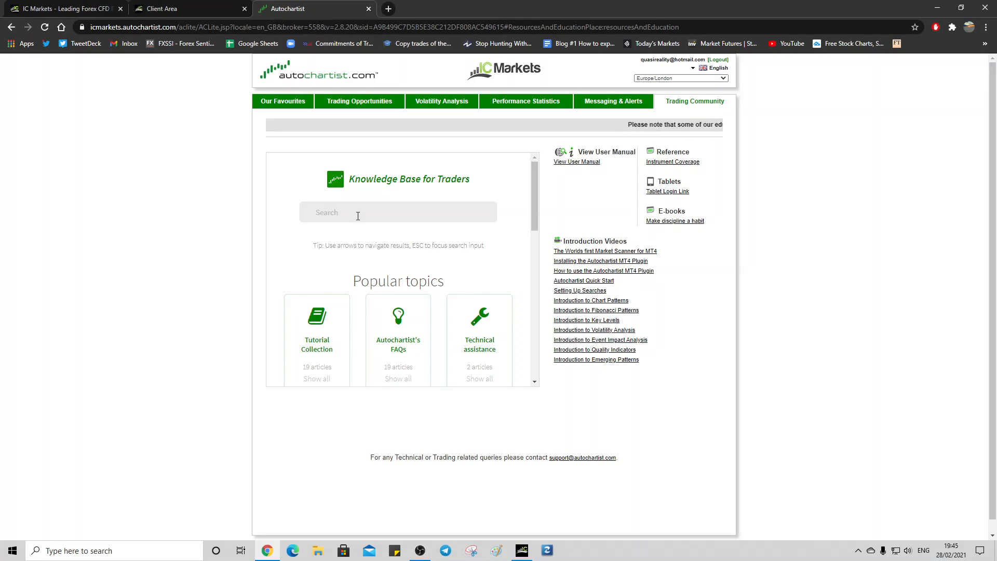
type("download")
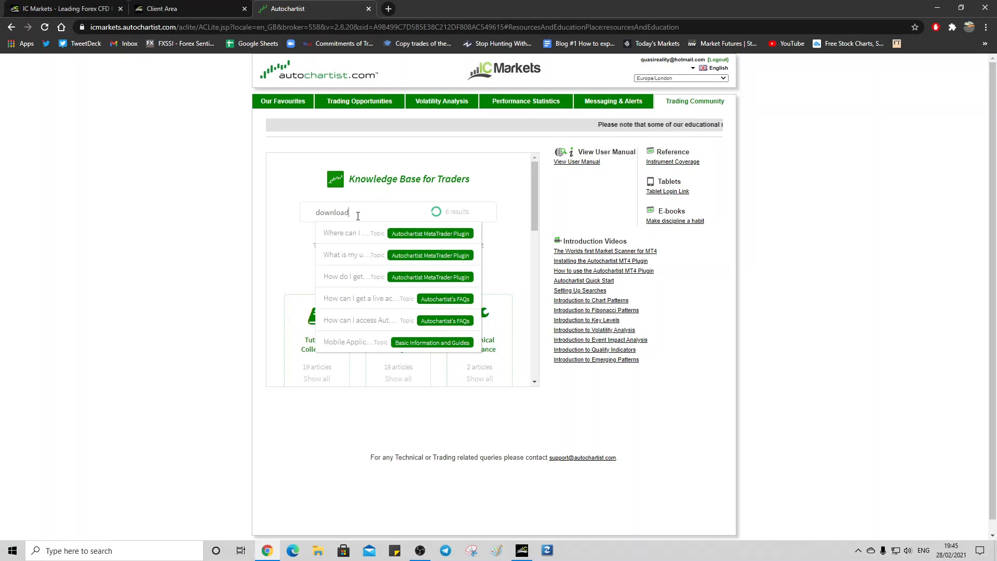
Step: View the 'Where can I download the Autochartist plugin?' article
left_click(344, 233)
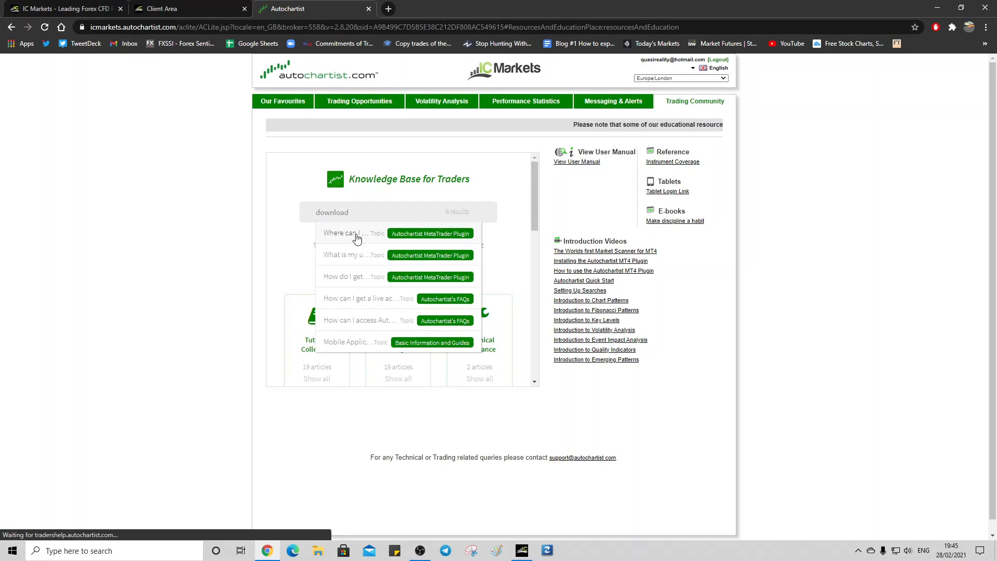
left_click(344, 233)
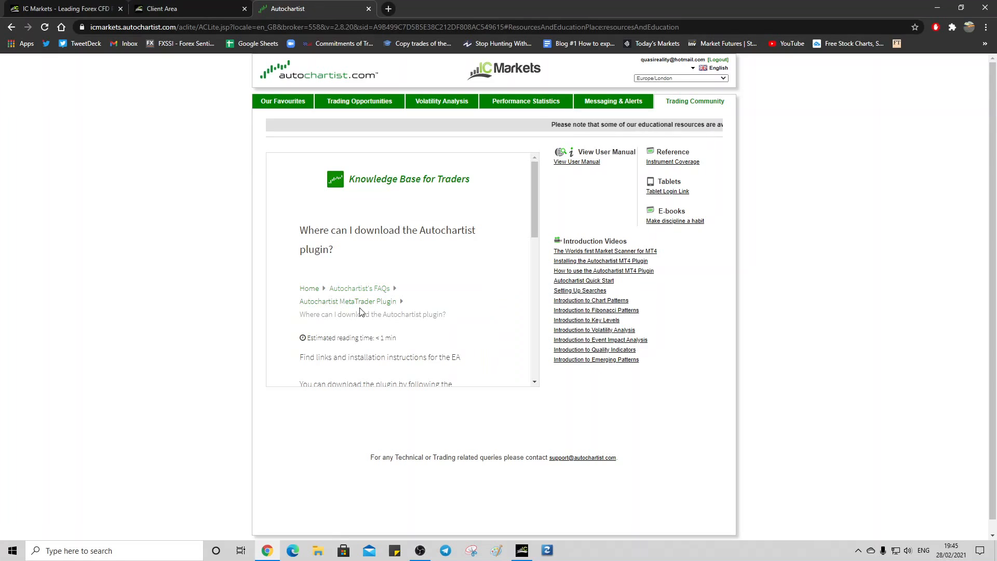
scroll("down", 3)
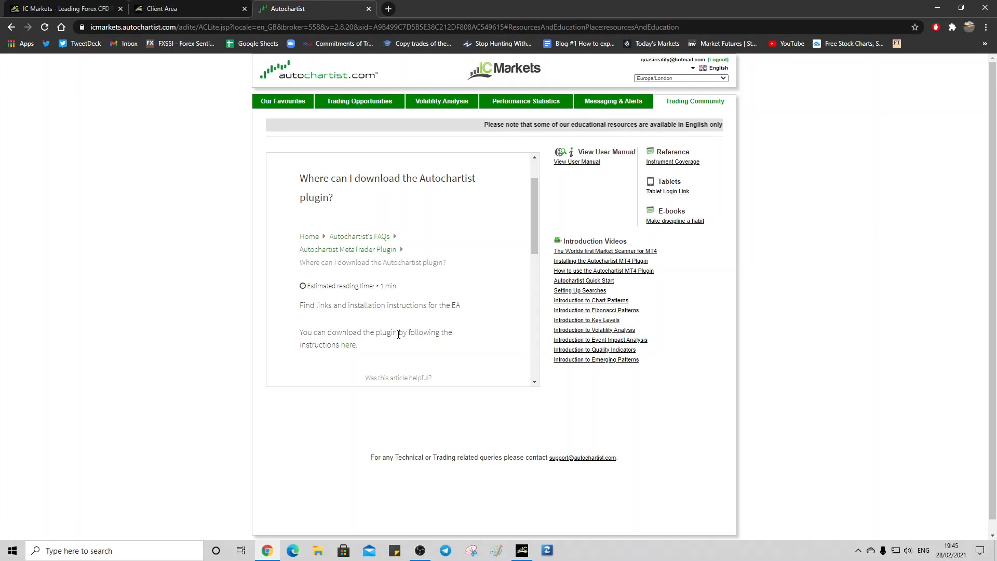
mouse_move(349, 343)
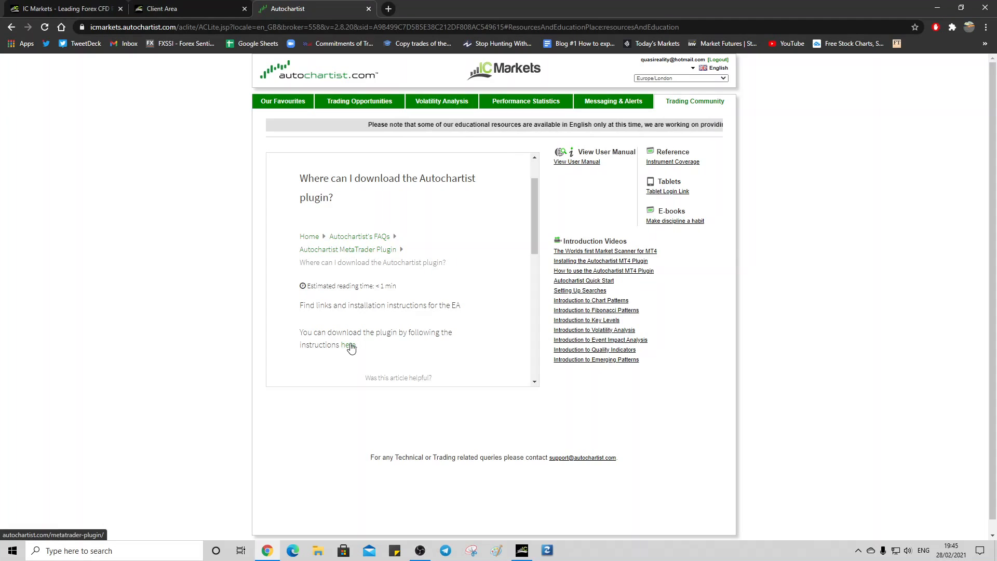
Step: Download the MetaTrader plugin installer AutochartistMTEASetup.exe from the plugin page
left_click(349, 344)
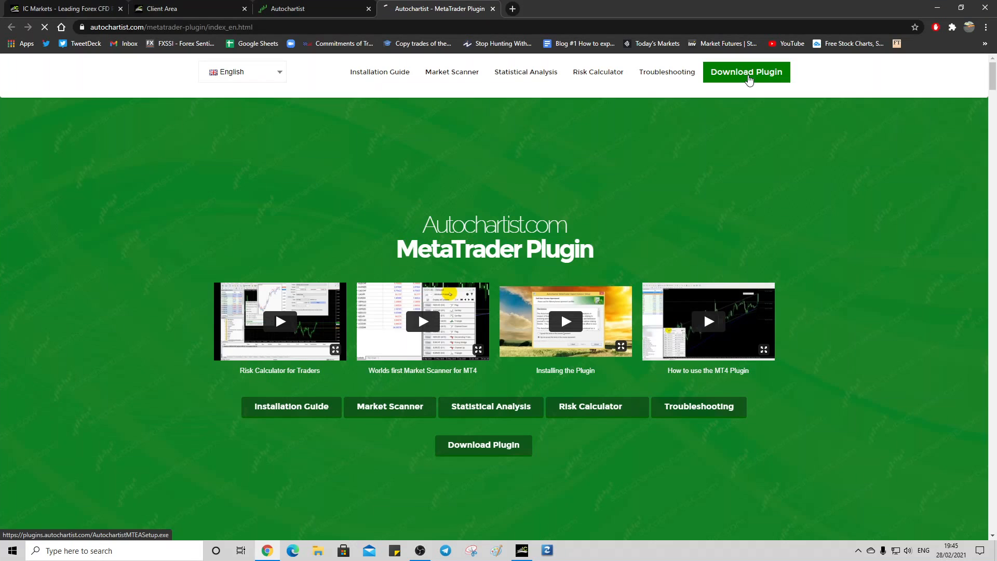
left_click(746, 72)
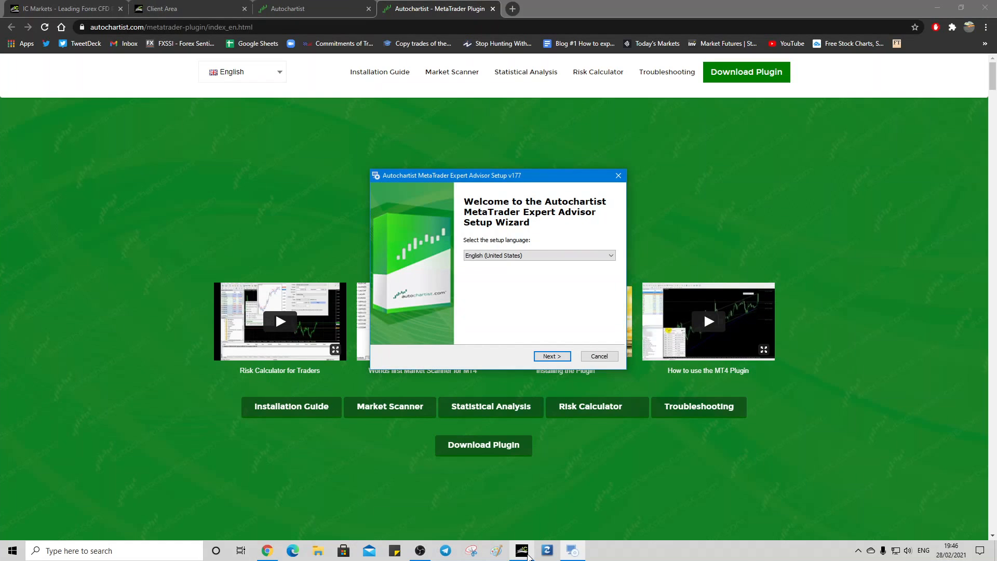
Step: Confirm English setup language and accept the privacy policy and service conditions
left_click(538, 255)
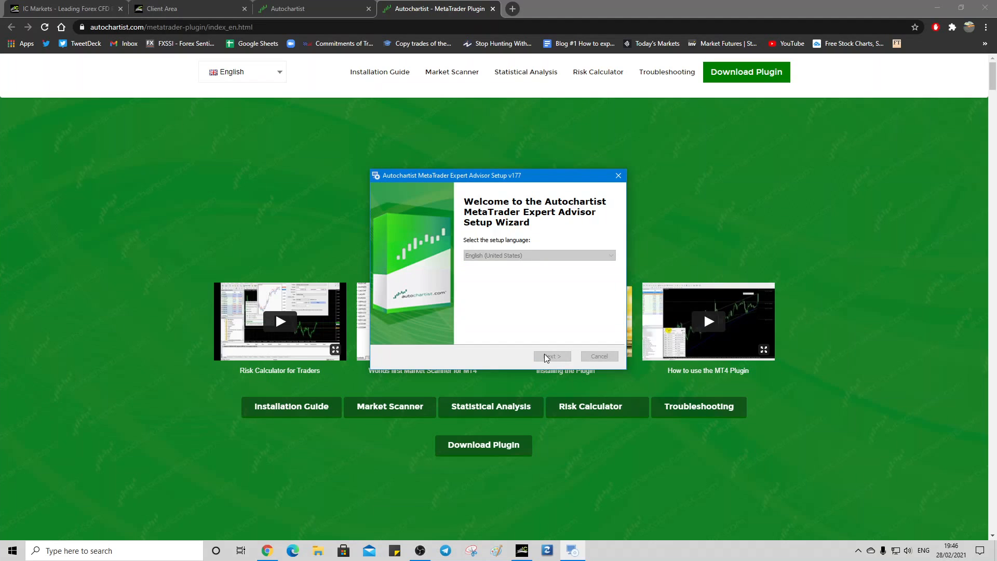
mouse_move(496, 273)
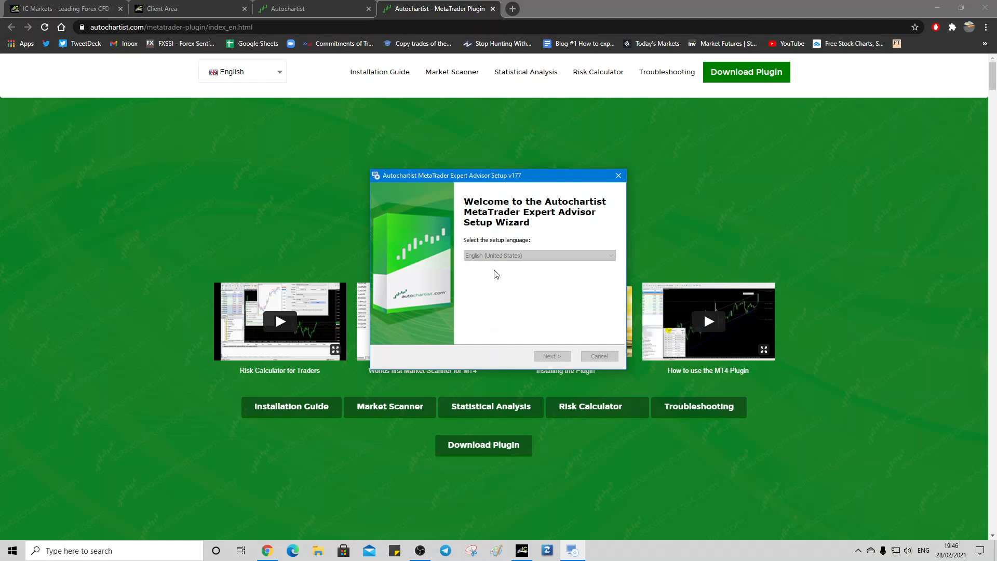
mouse_move(520, 279)
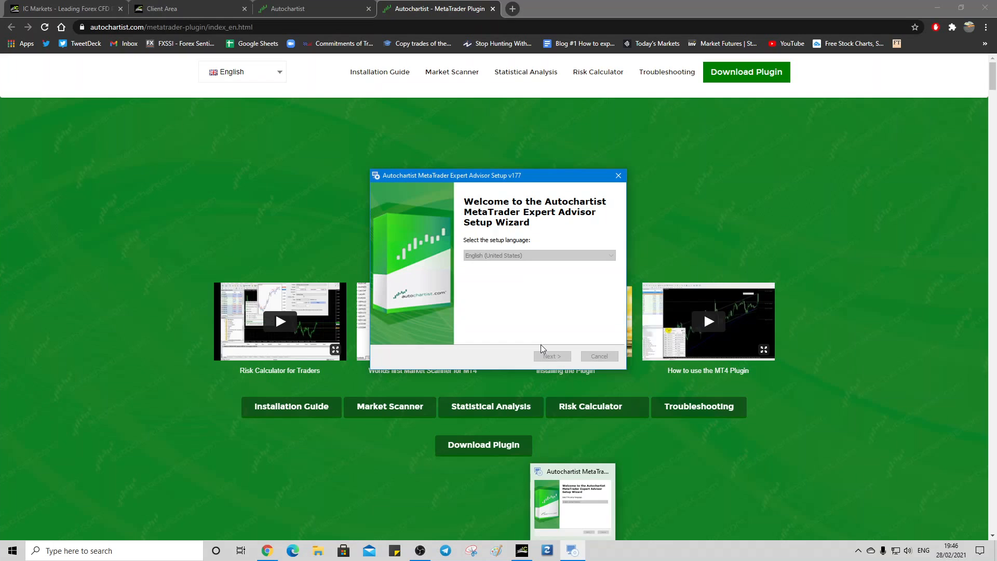
left_click(551, 356)
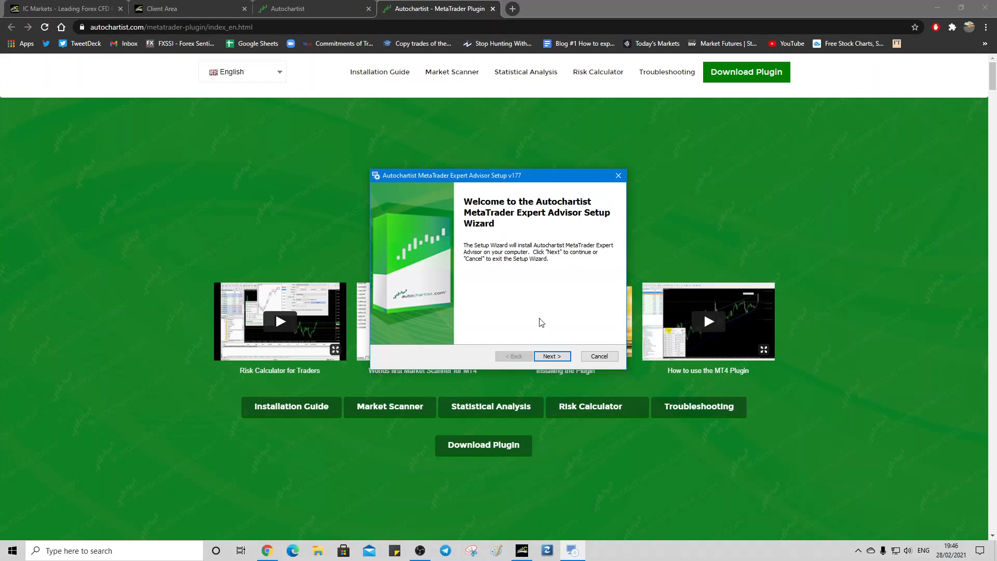
left_click(552, 356)
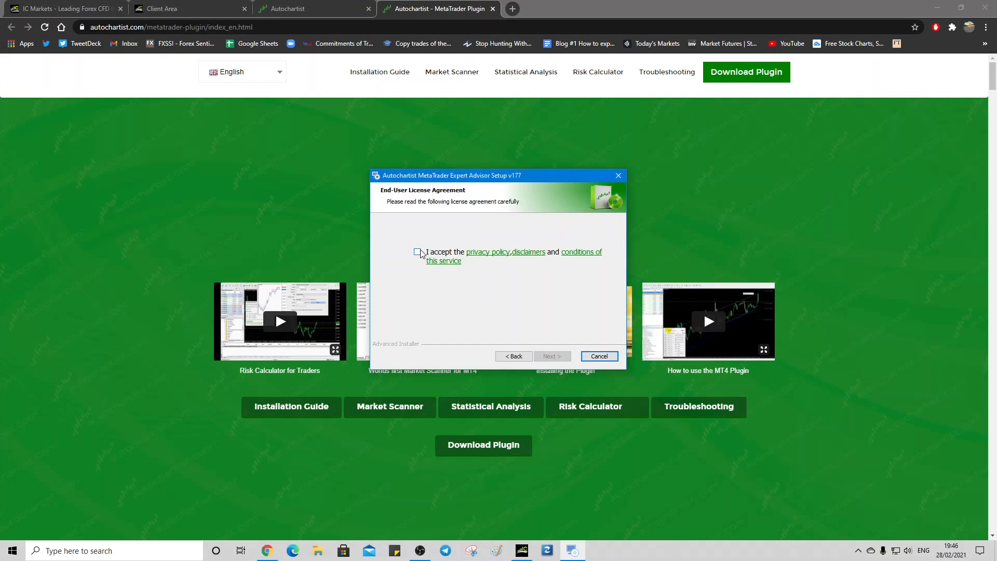
left_click(417, 251)
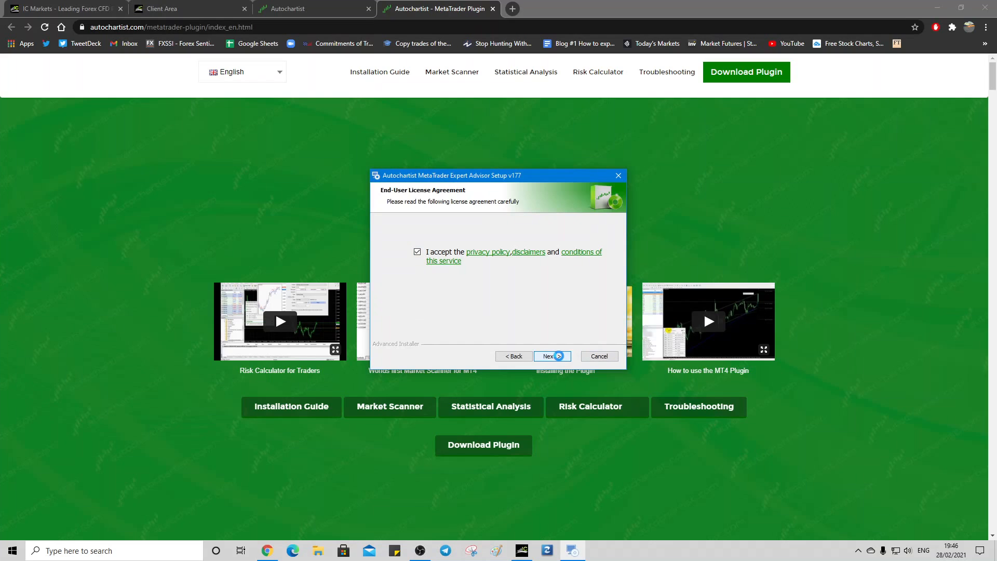
left_click(551, 357)
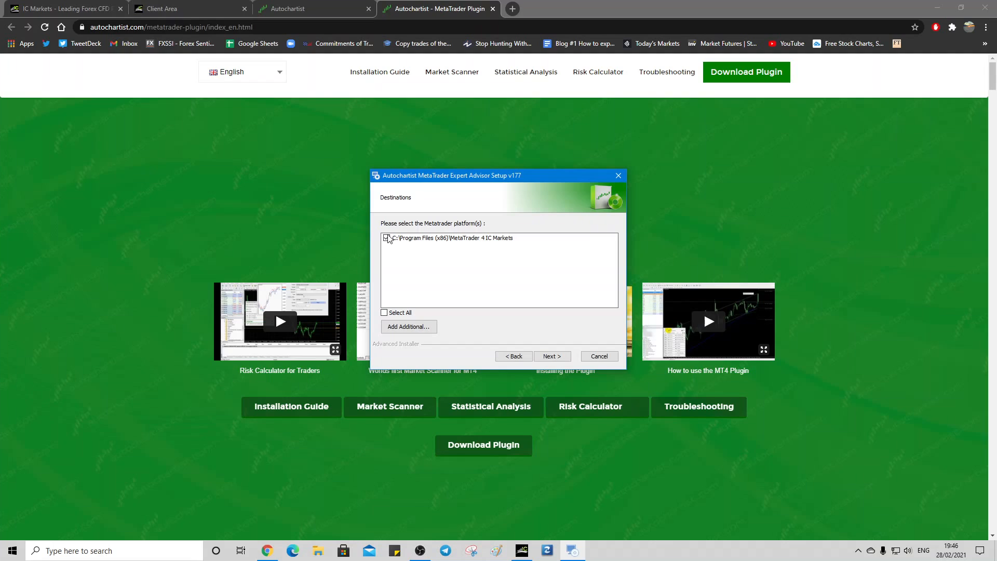
Step: Select the IC Markets MetaTrader 4 installation as the plugin destination
left_click(386, 238)
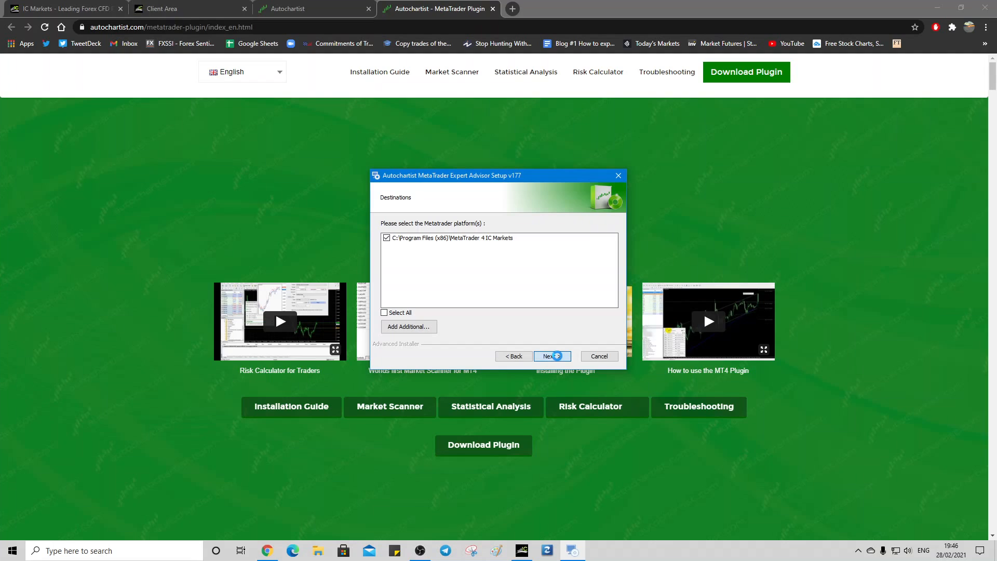
left_click(550, 357)
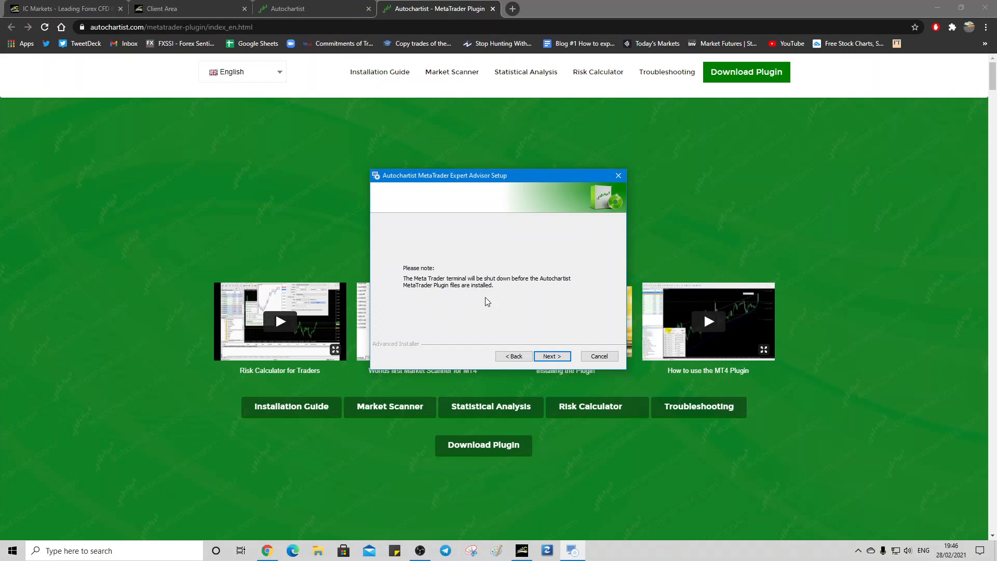
mouse_move(484, 297)
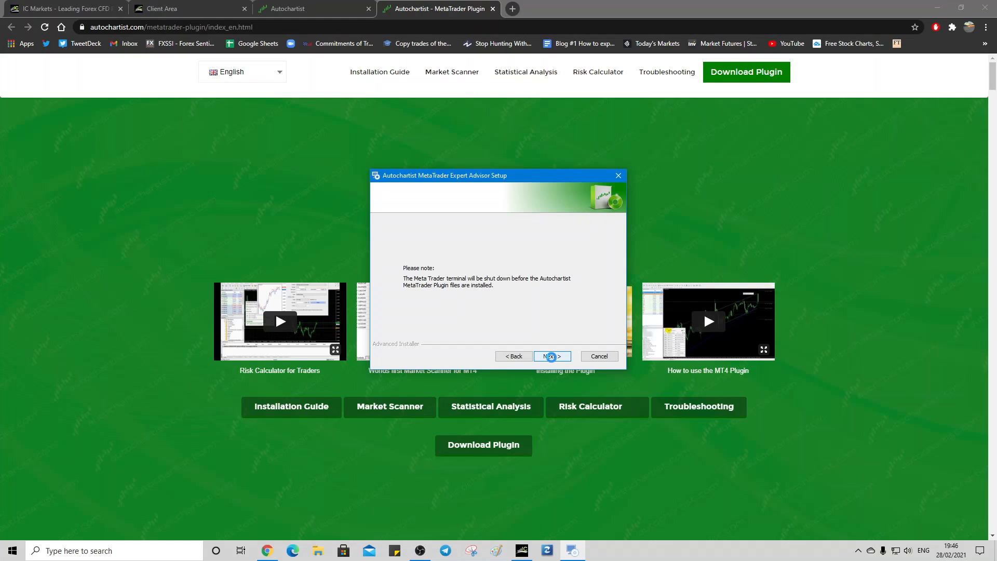
Step: Acknowledge the terminal shutdown notice and install the plugin files
left_click(550, 357)
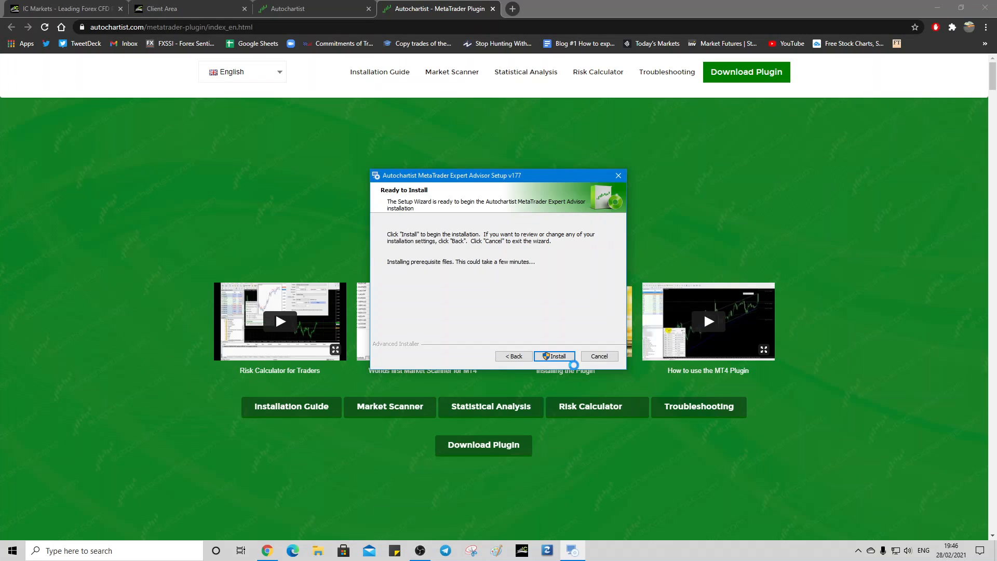
mouse_move(567, 342)
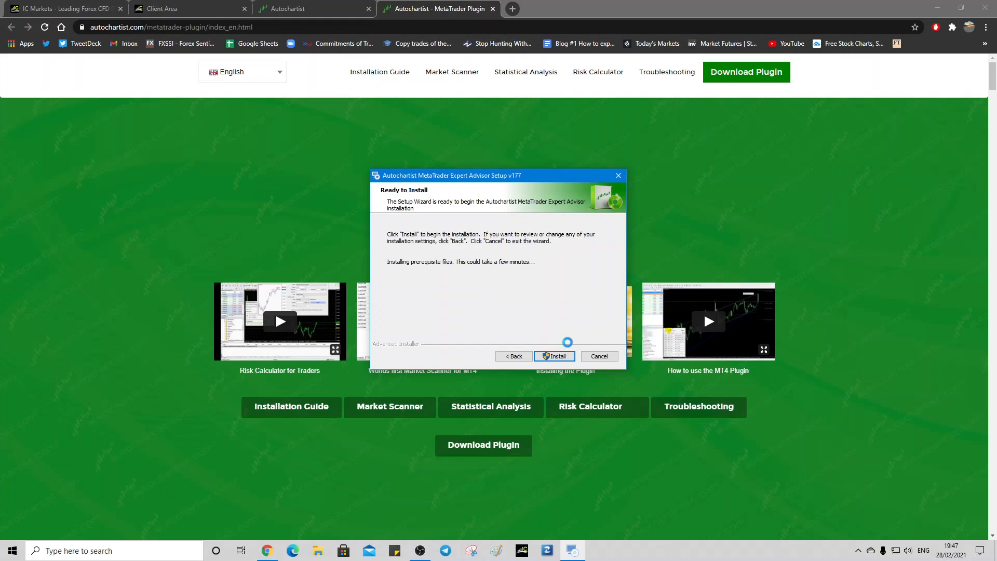
left_click(553, 357)
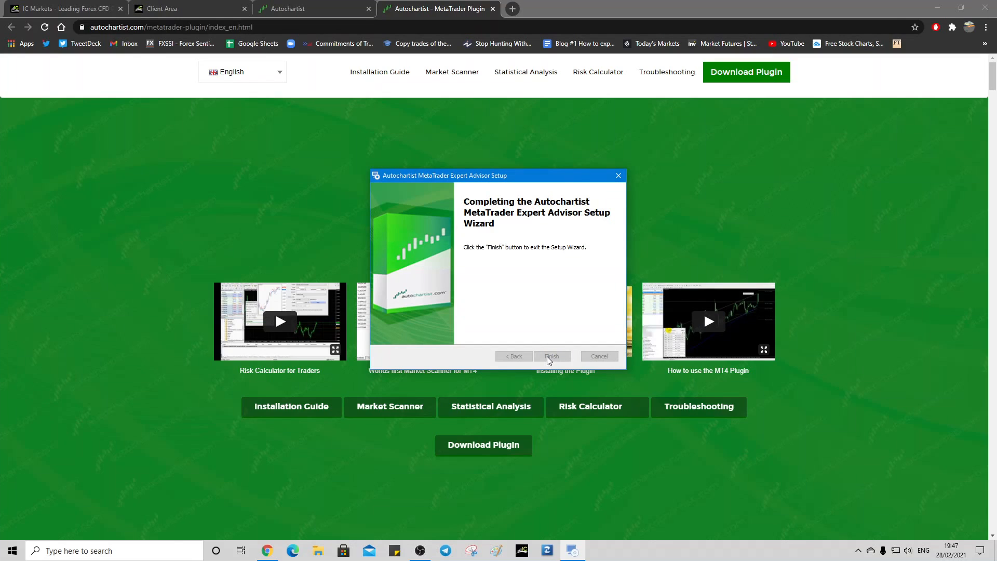
Step: Finish the wizard, show the Navigator panel and expand its Expert Advisors list
left_click(551, 356)
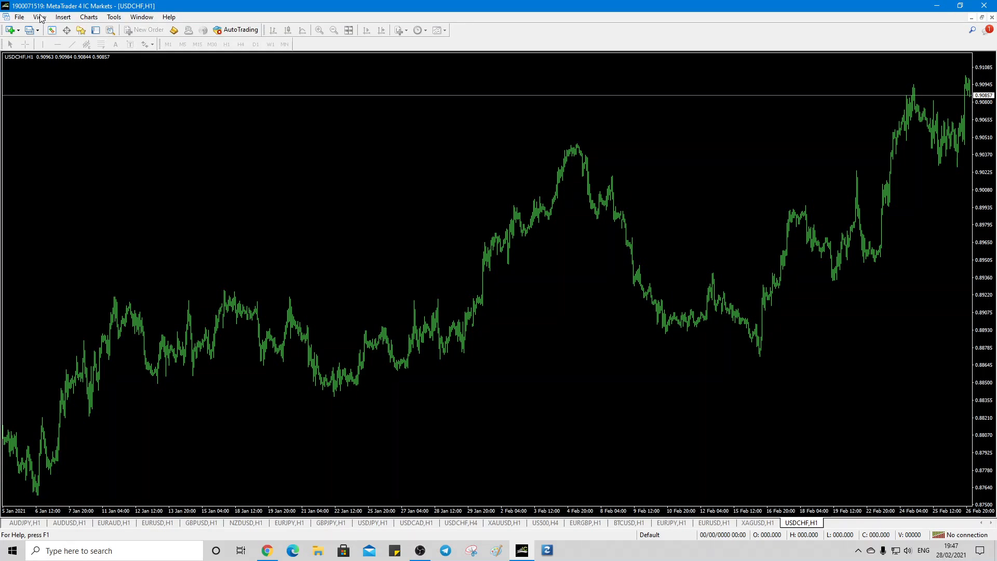
left_click(39, 17)
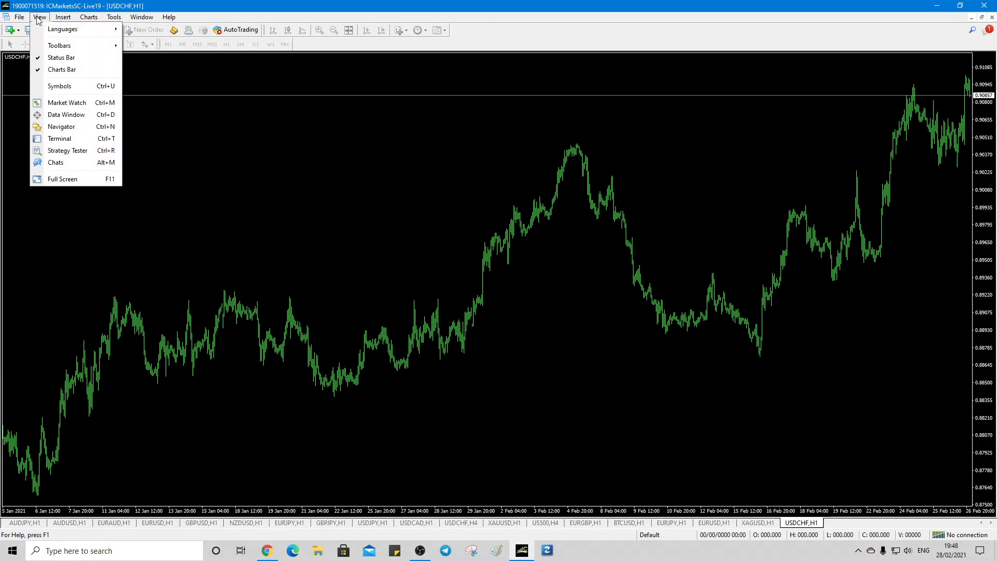
mouse_move(61, 127)
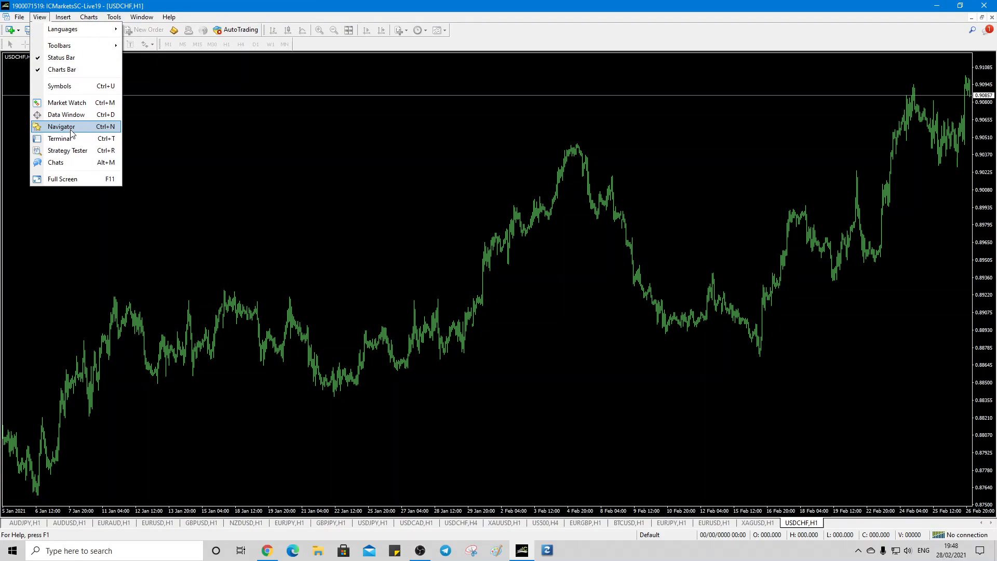
left_click(61, 126)
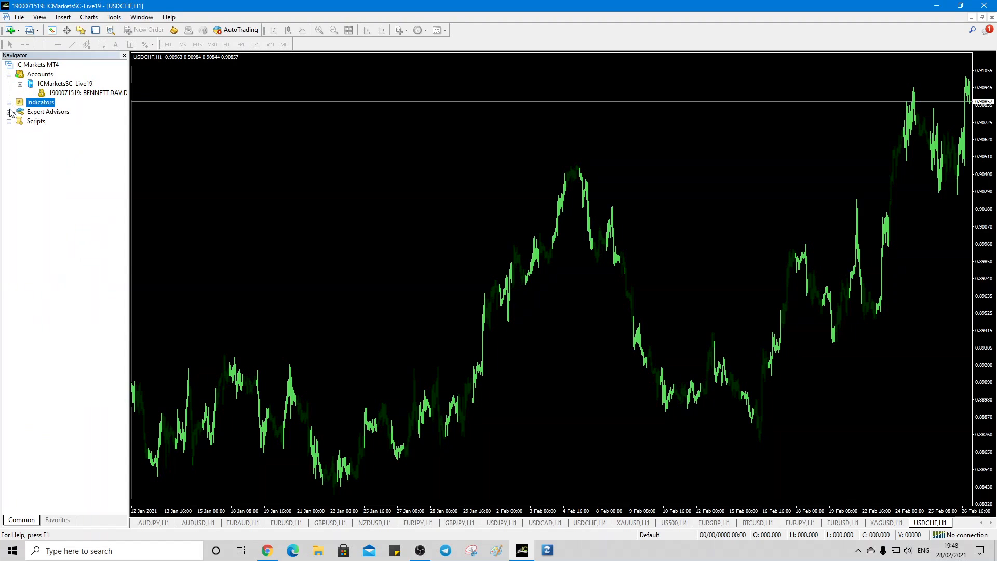
left_click(10, 111)
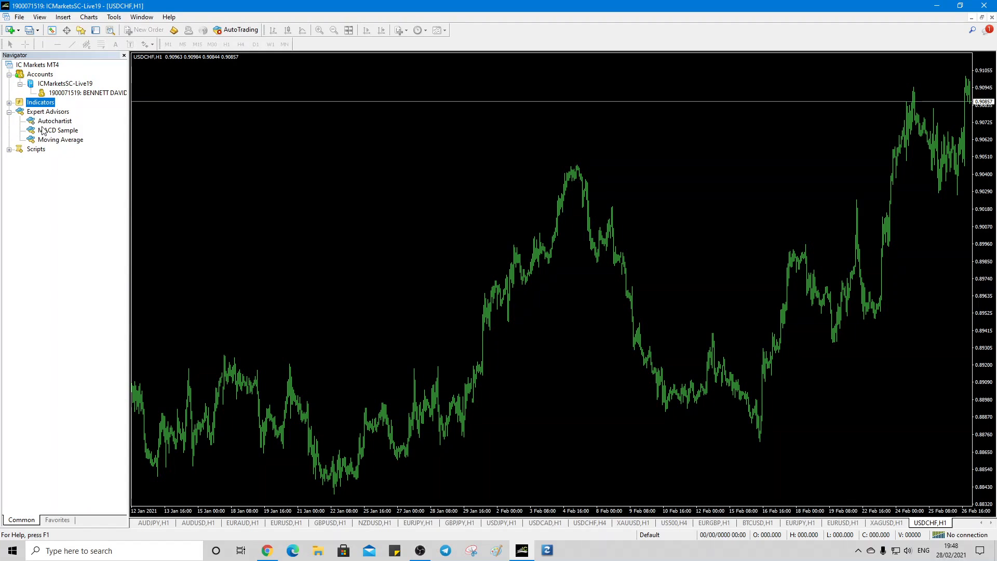
Step: Attach Autochartist to the USDCHF chart with 'Allow live trading' enabled
right_click(56, 121)
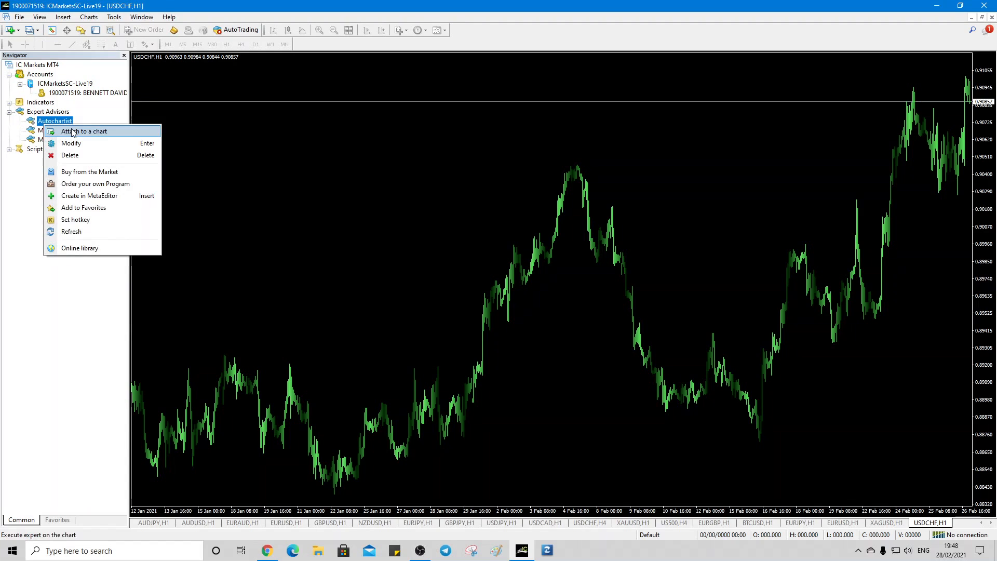
left_click(85, 131)
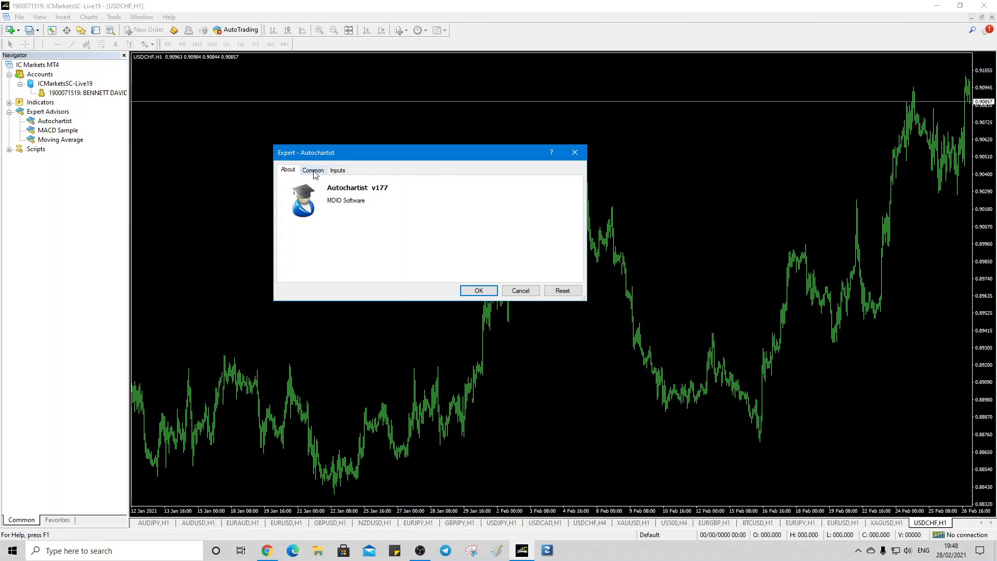
left_click(312, 169)
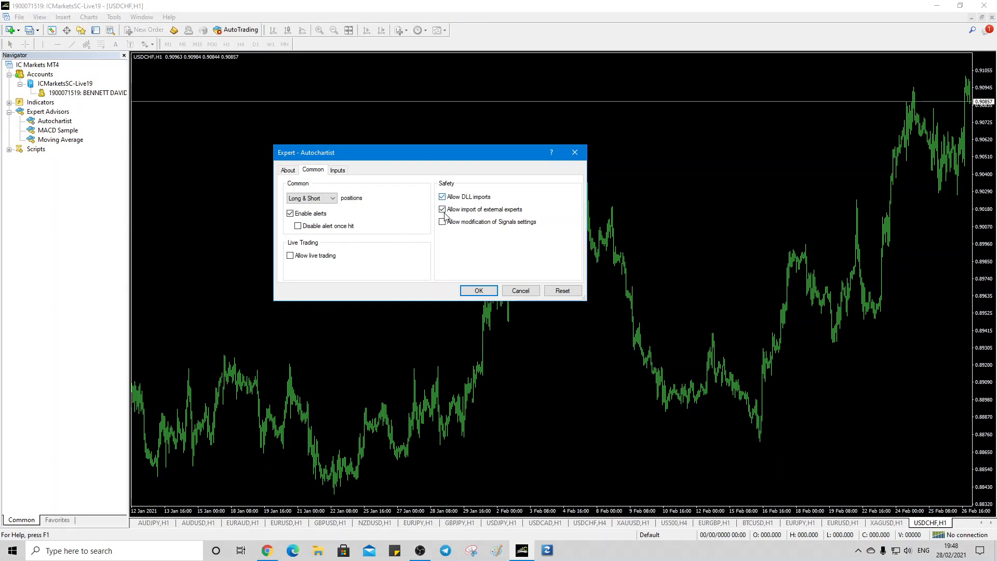
left_click(290, 256)
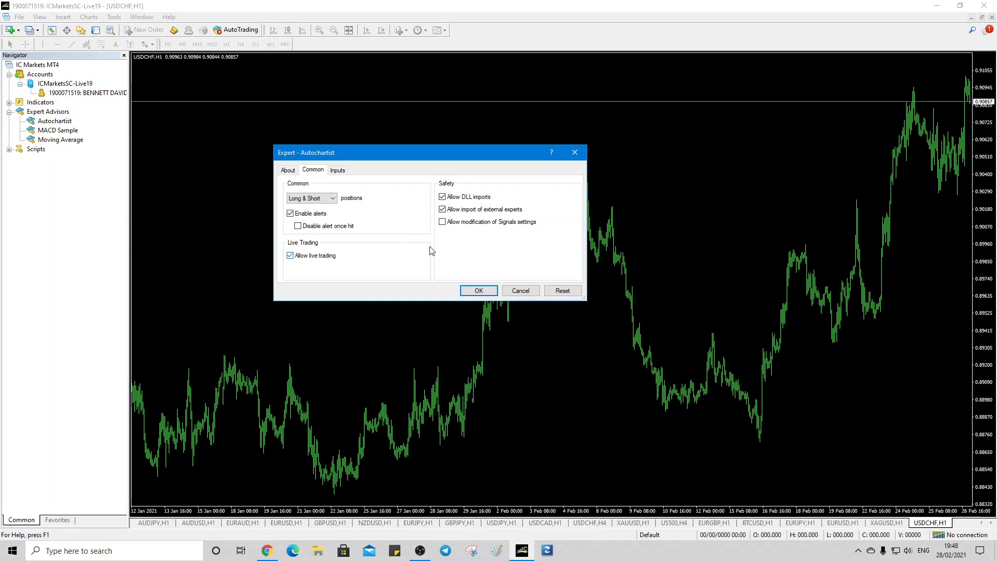
mouse_move(431, 242)
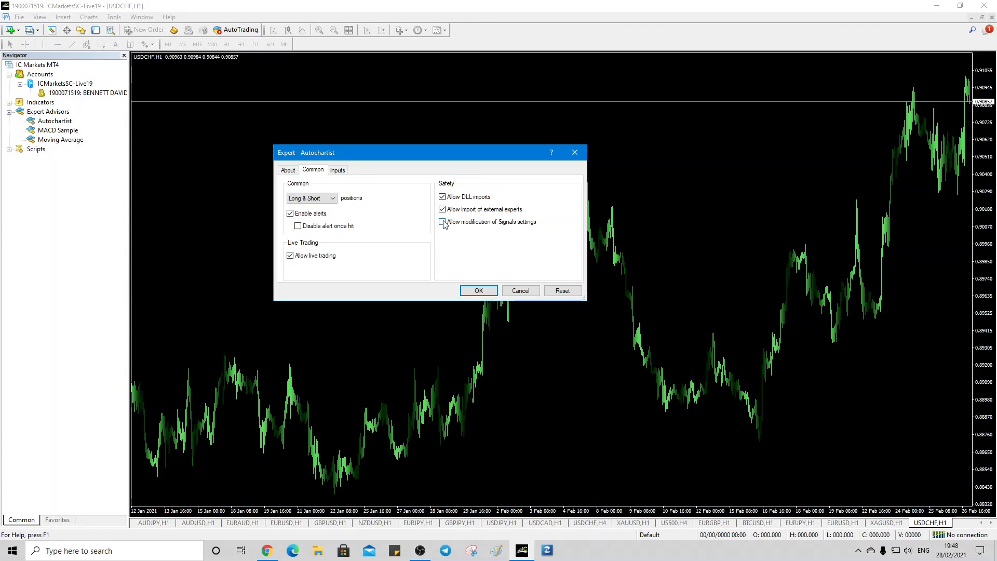
left_click(478, 291)
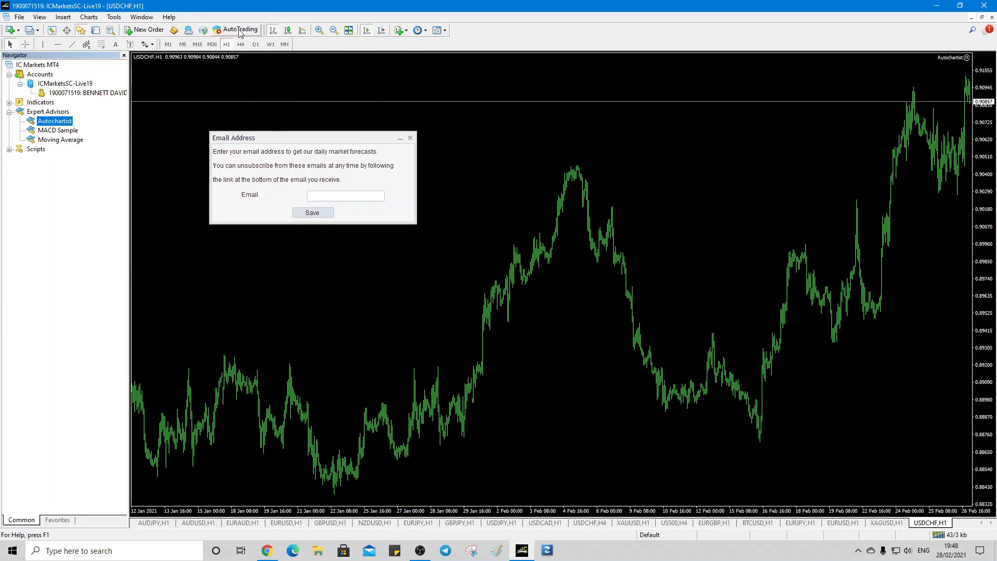
Step: Enable AutoTrading so the Autochartist scanner panel loads its pattern list
left_click(219, 30)
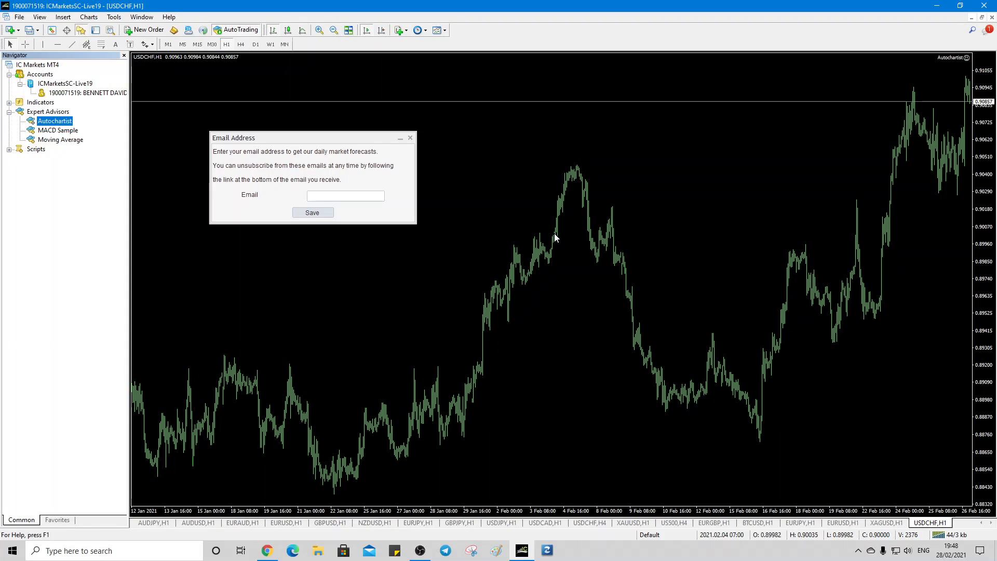
mouse_move(345, 205)
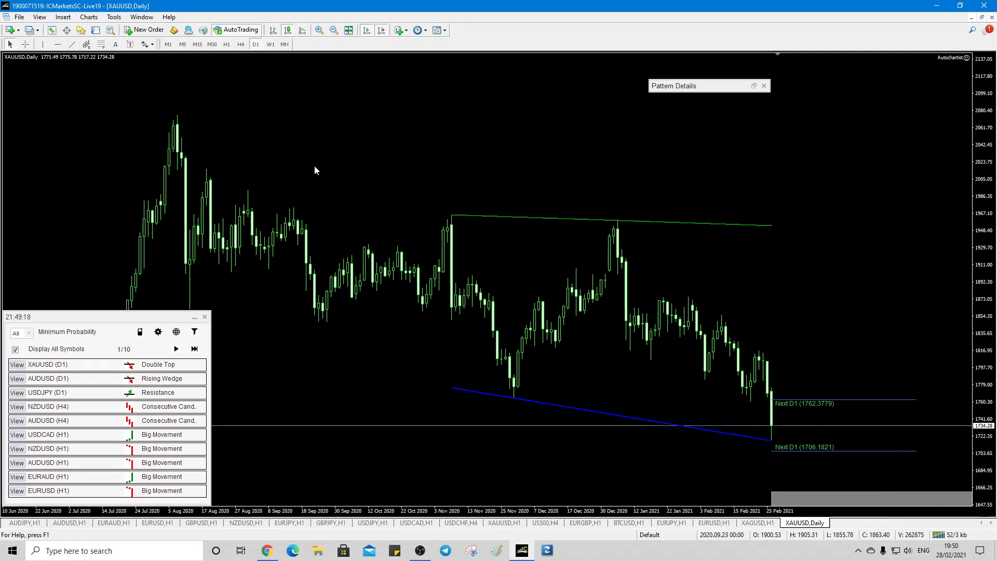
mouse_move(73, 393)
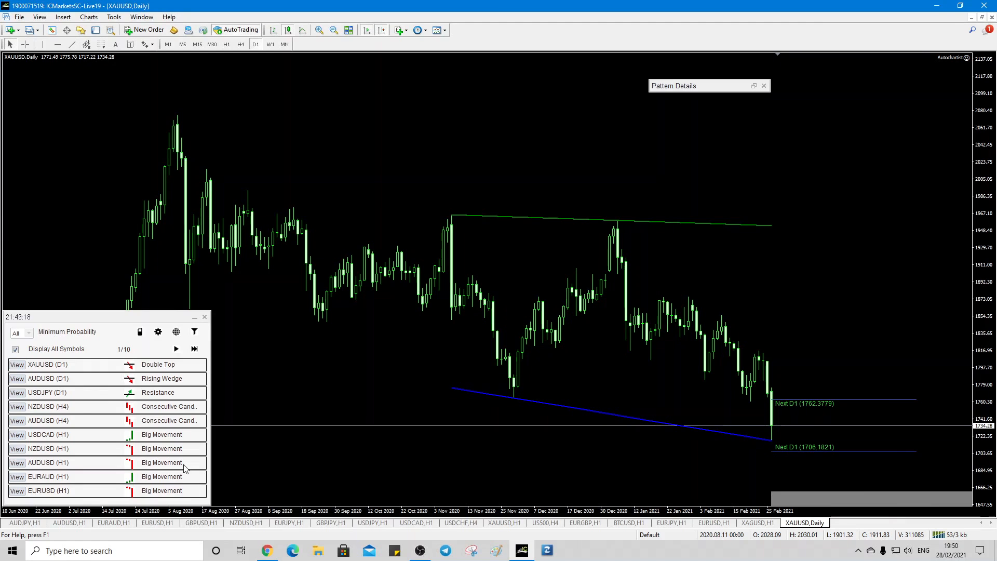
mouse_move(35, 380)
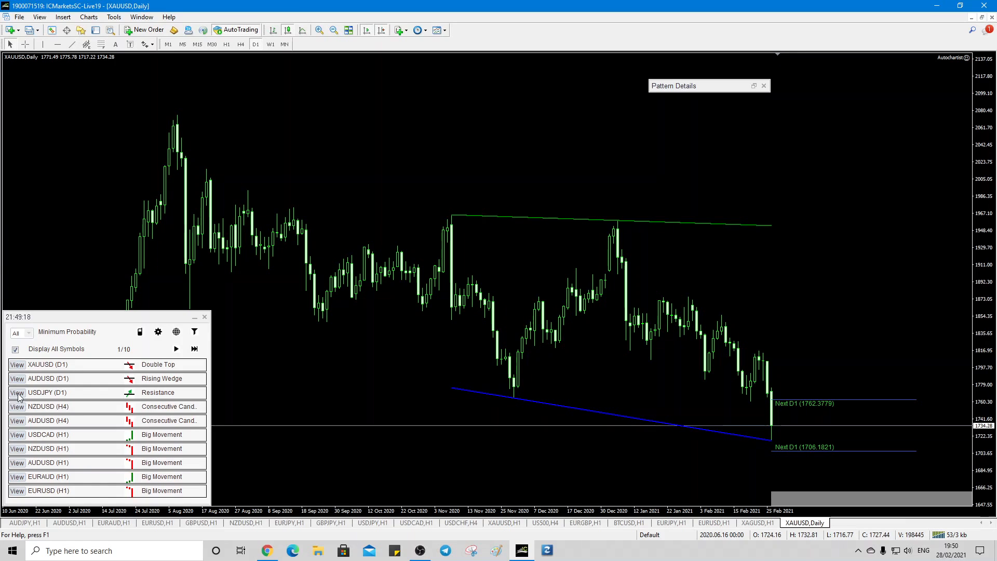
Step: View the USDJPY daily Resistance pattern chart from the scanner list
left_click(17, 393)
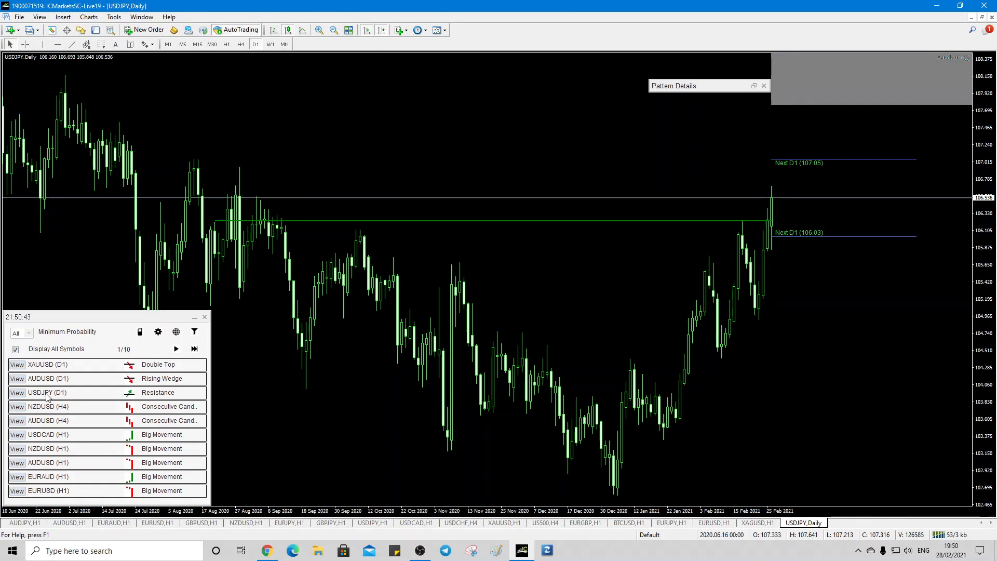
mouse_move(33, 65)
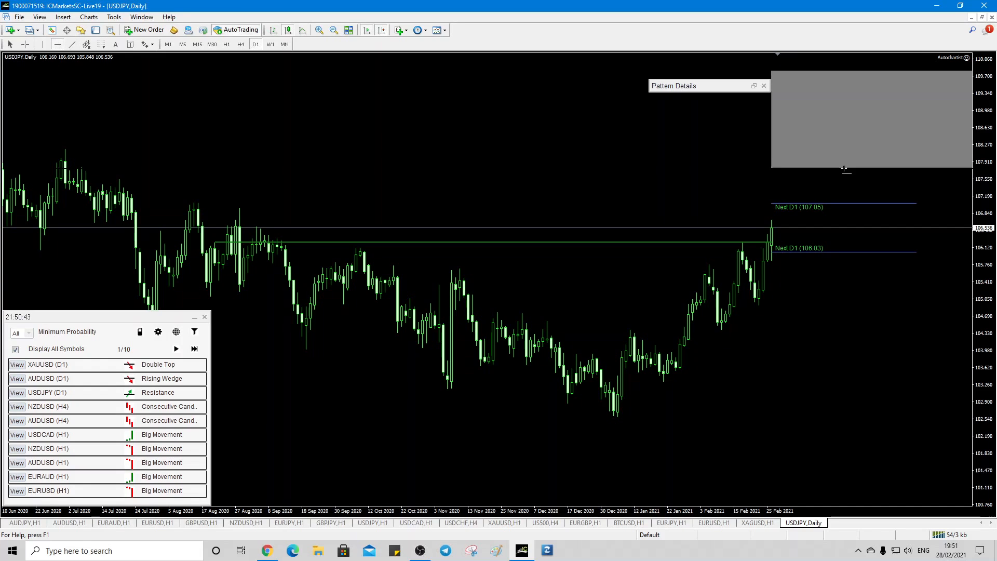
mouse_move(700, 172)
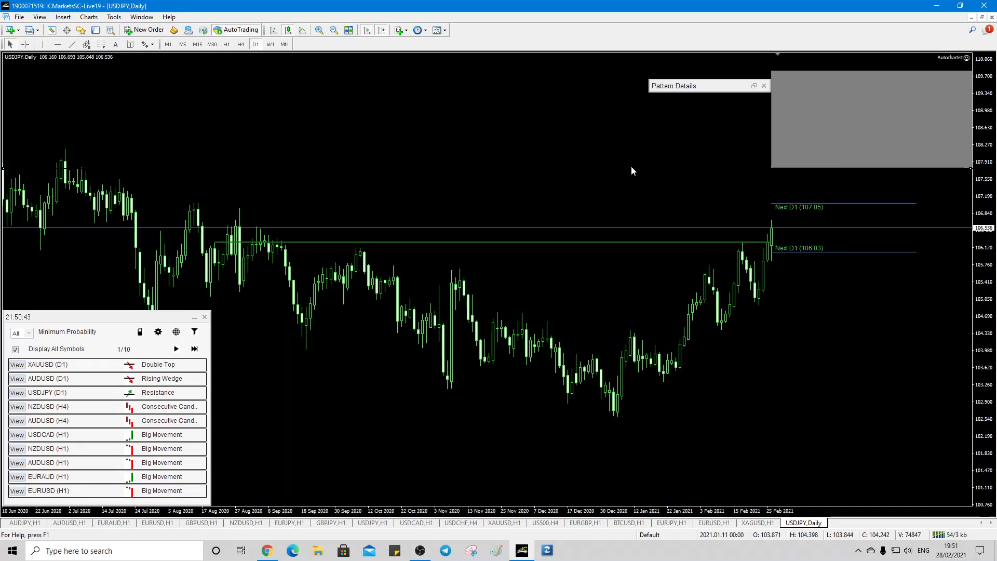
mouse_move(807, 221)
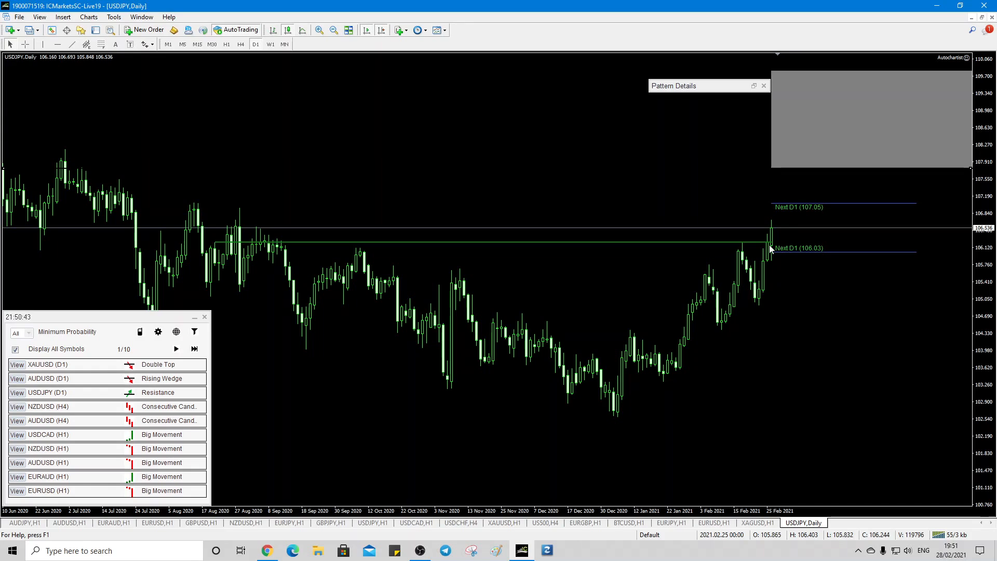
mouse_move(792, 173)
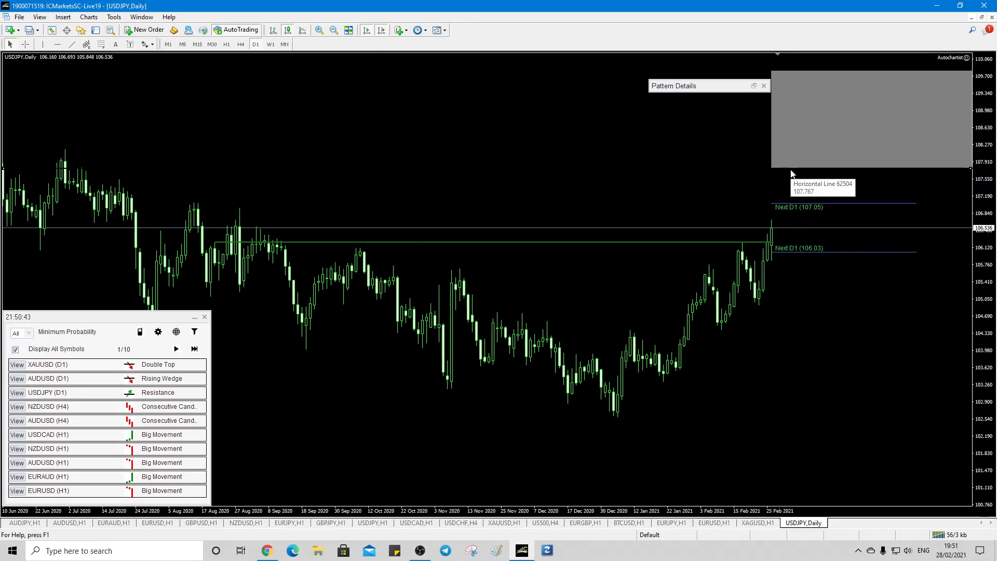
mouse_move(792, 145)
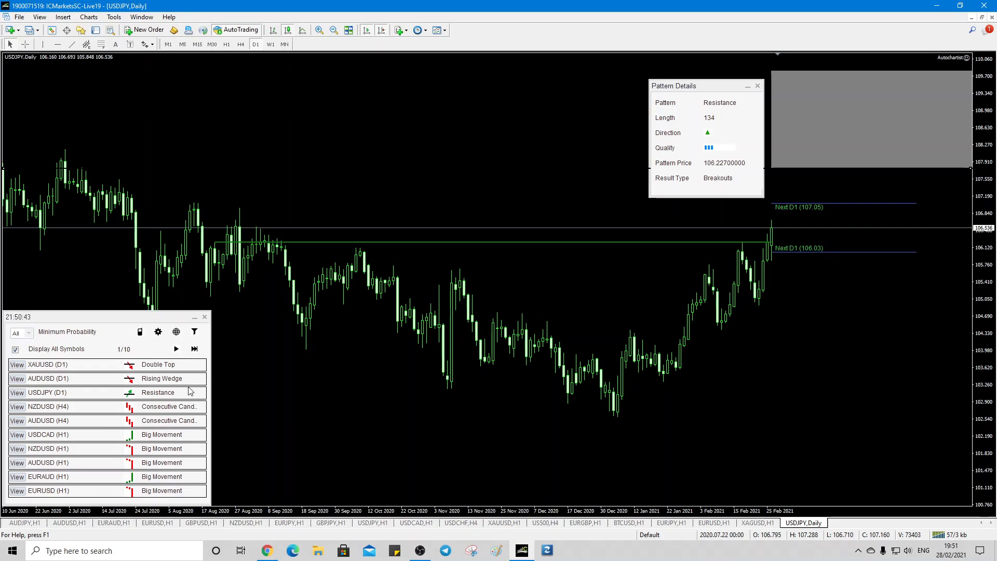
mouse_move(812, 177)
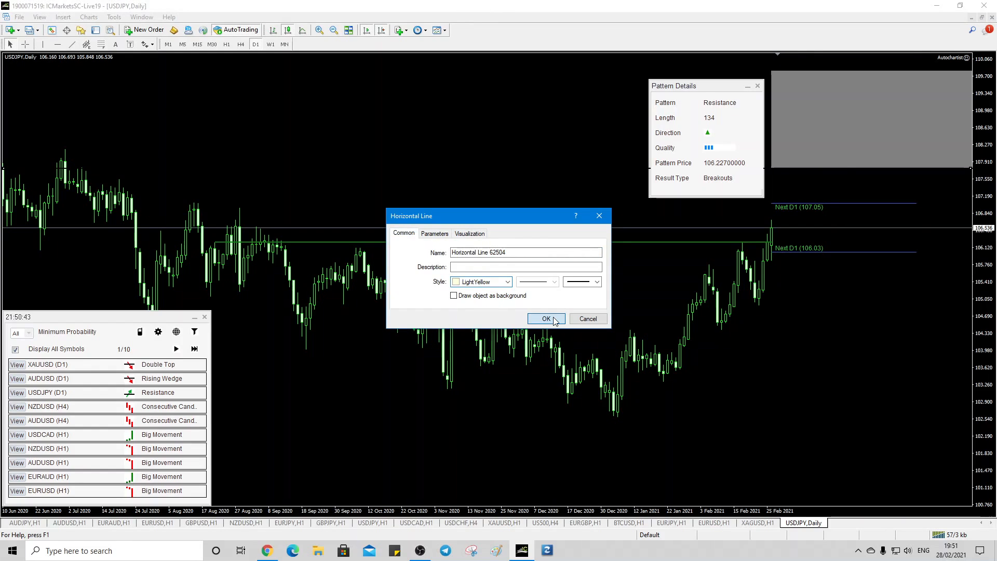
Step: Dismiss the horizontal line's properties dialog with OK
left_click(546, 319)
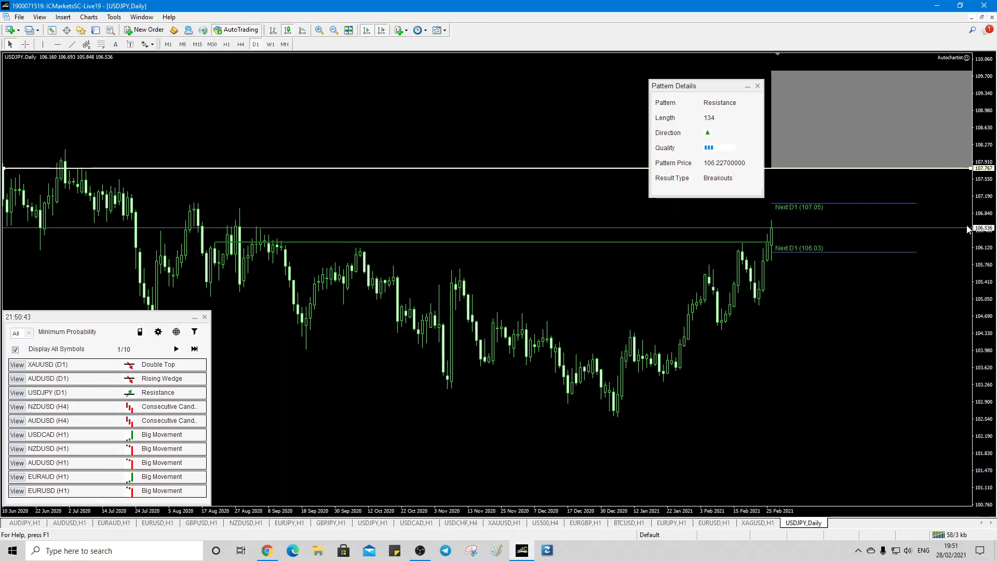
mouse_move(983, 236)
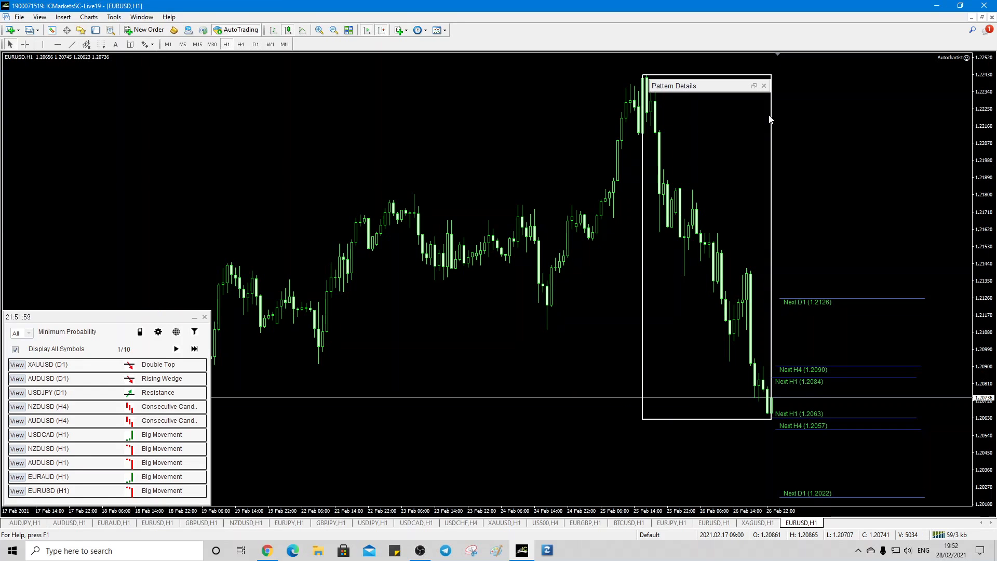
mouse_move(989, 164)
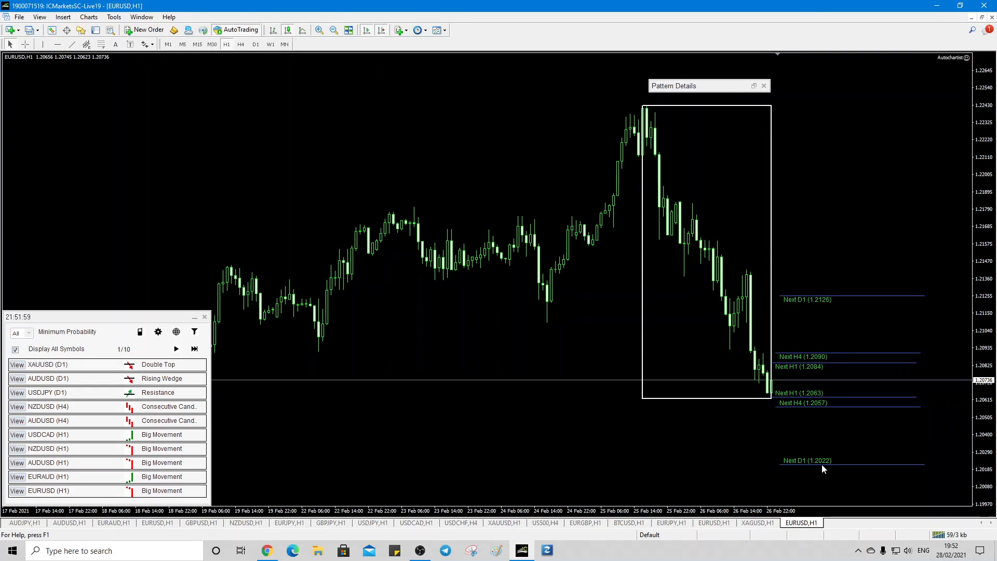
mouse_move(827, 468)
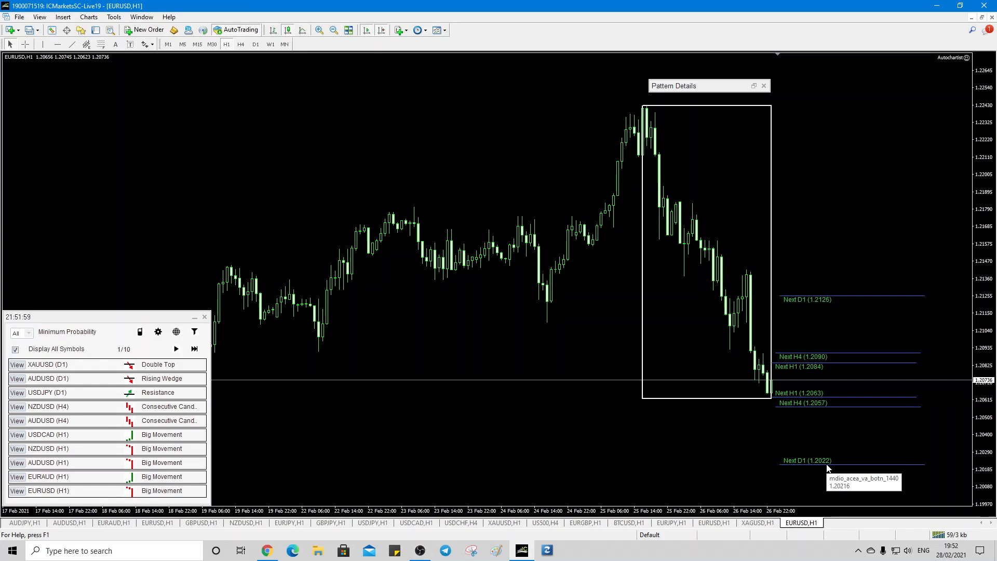
mouse_move(134, 388)
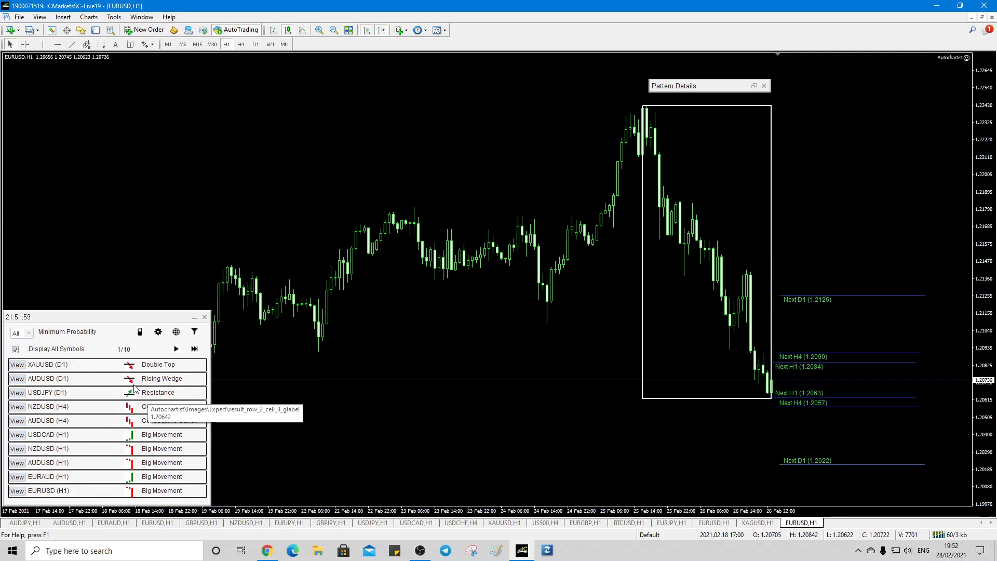
Step: View the AUDUSD daily Rising Wedge chart, then advance the scanner to results page 2/10
left_click(18, 378)
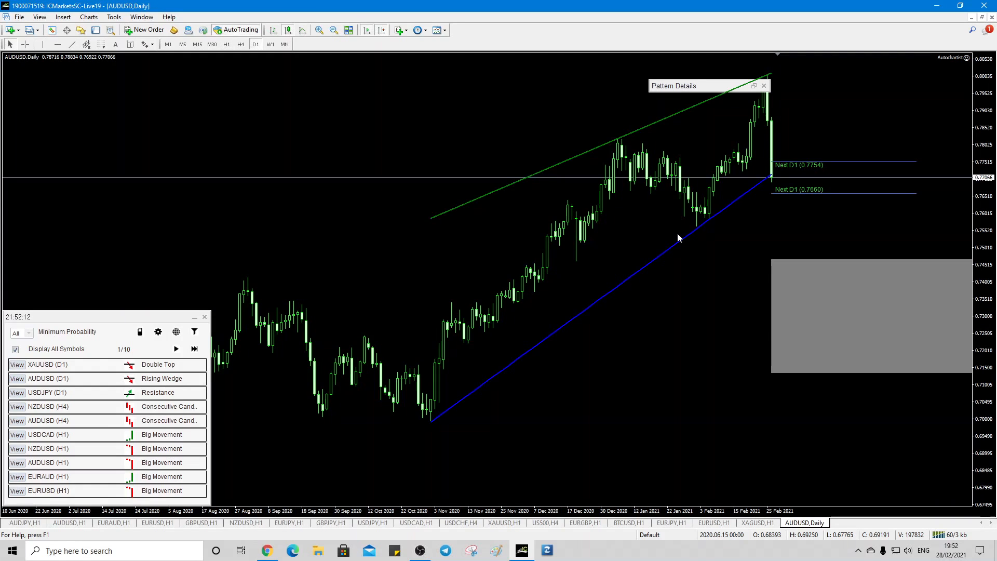
mouse_move(702, 230)
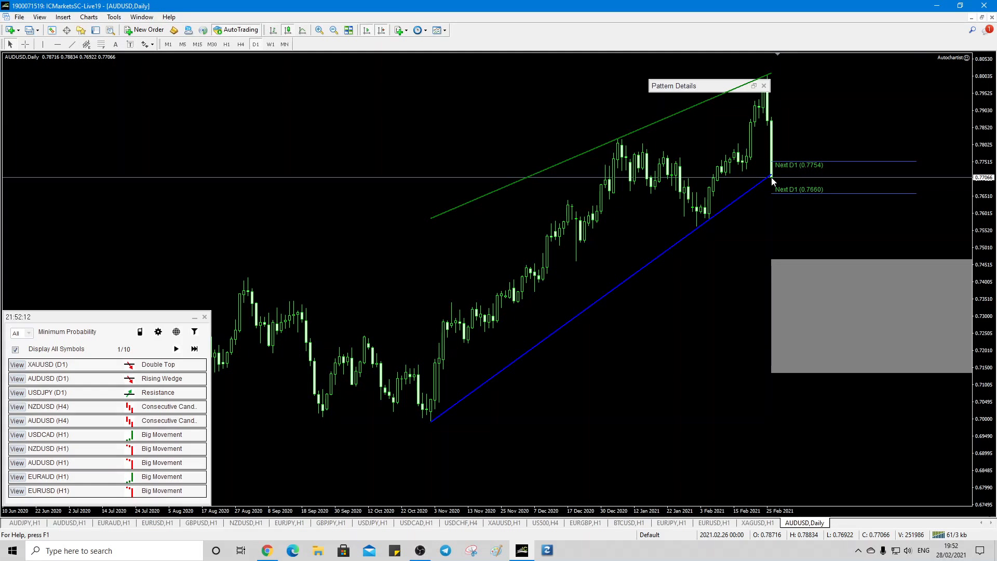
mouse_move(773, 183)
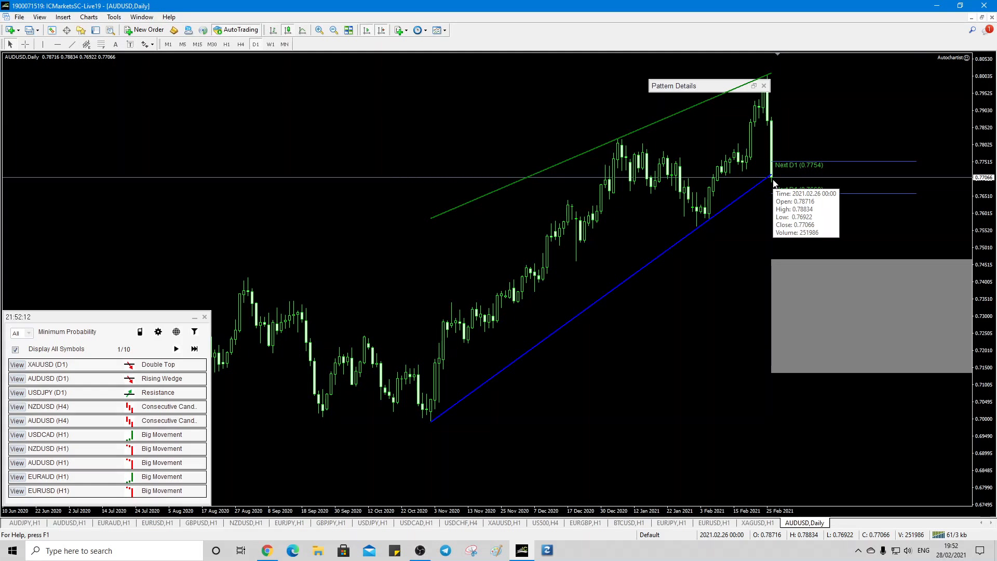
mouse_move(297, 281)
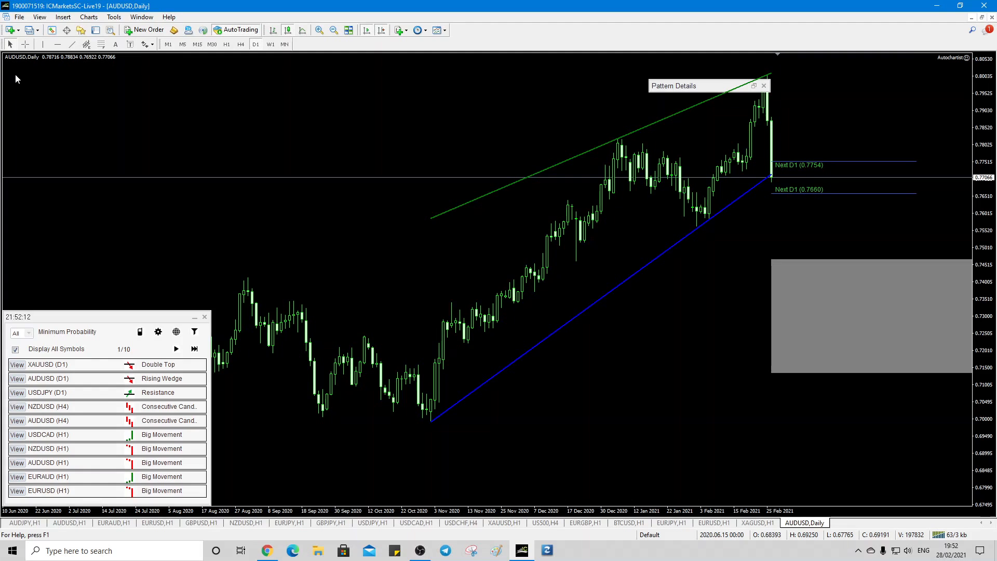
mouse_move(12, 239)
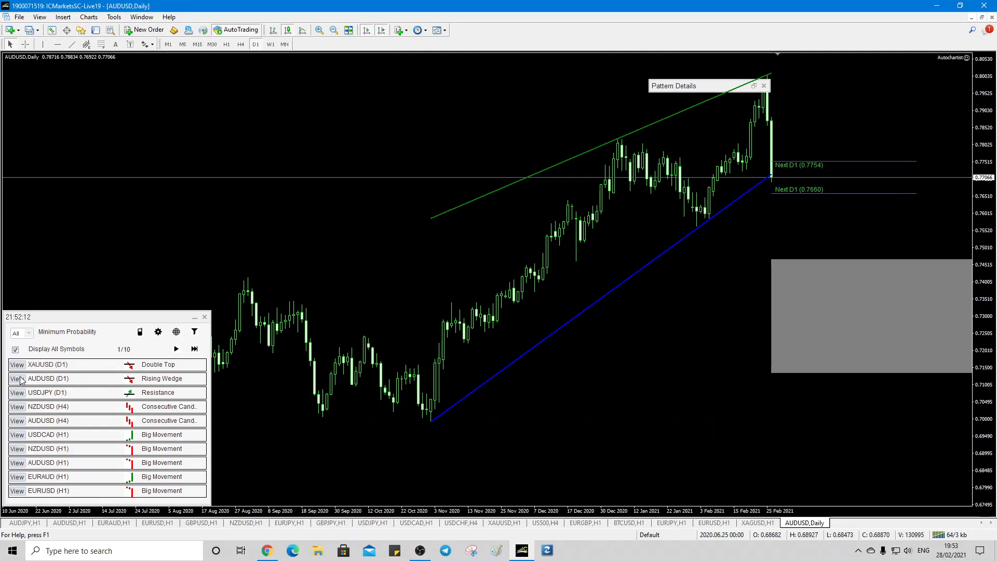
mouse_move(162, 378)
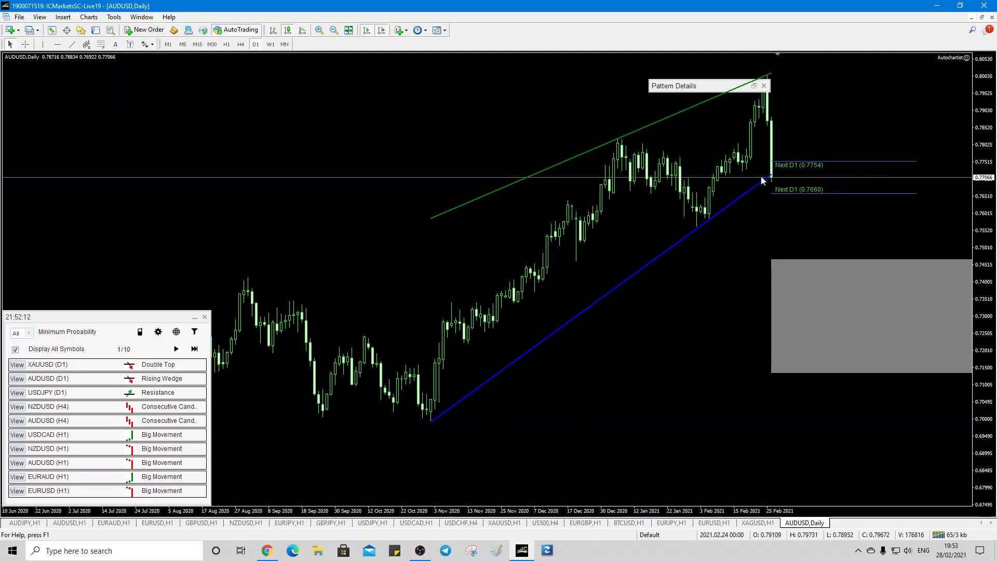
mouse_move(678, 135)
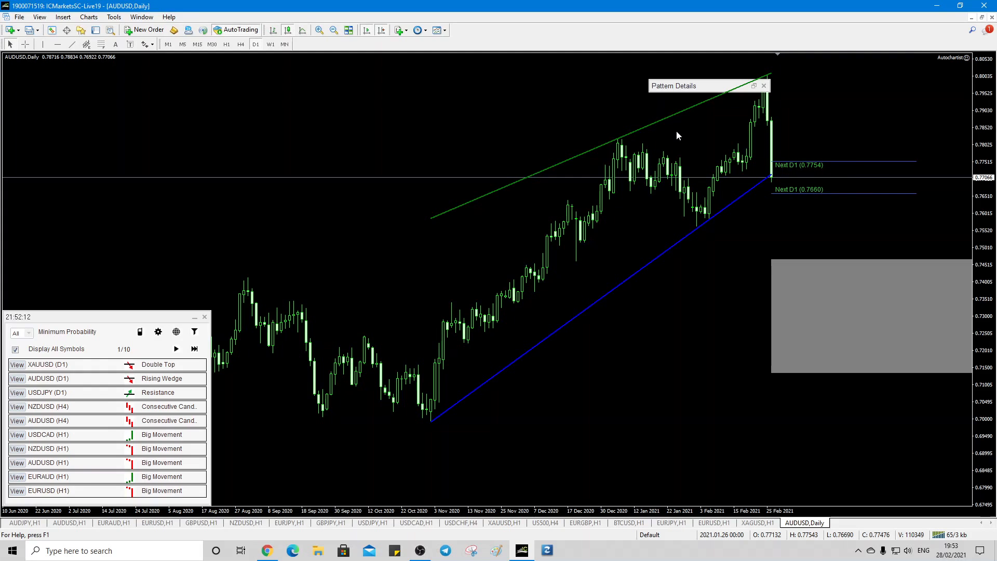
mouse_move(801, 197)
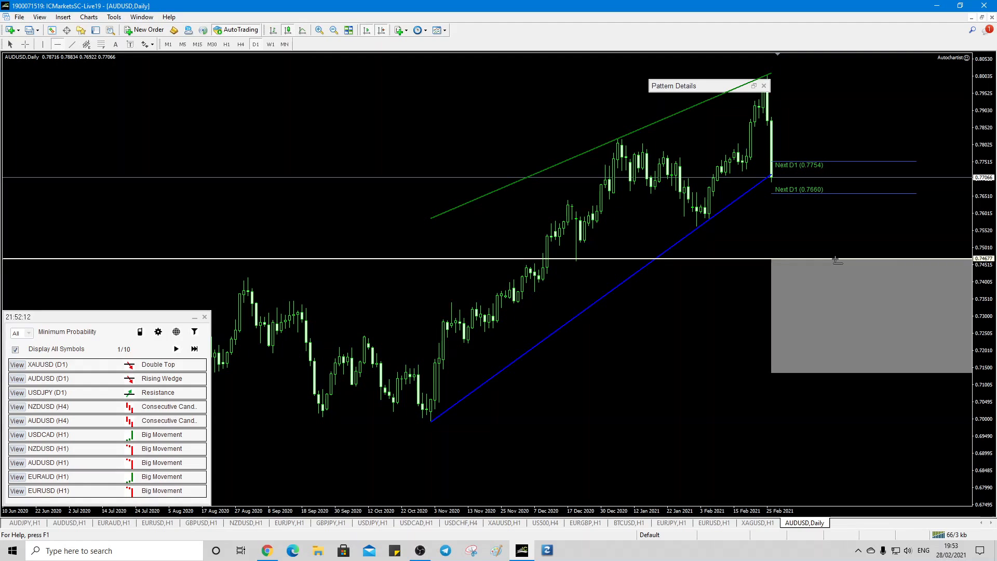
mouse_move(776, 173)
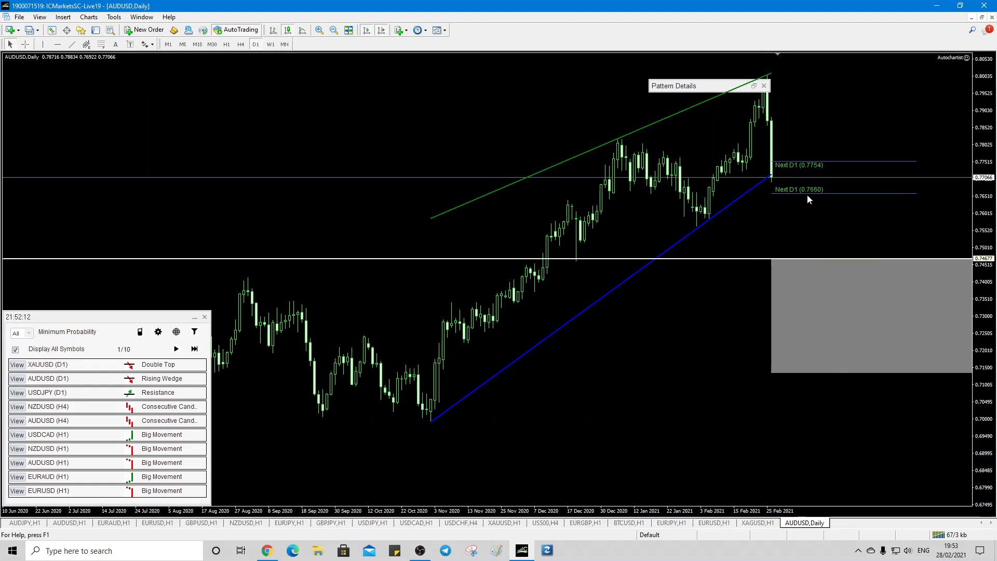
mouse_move(784, 177)
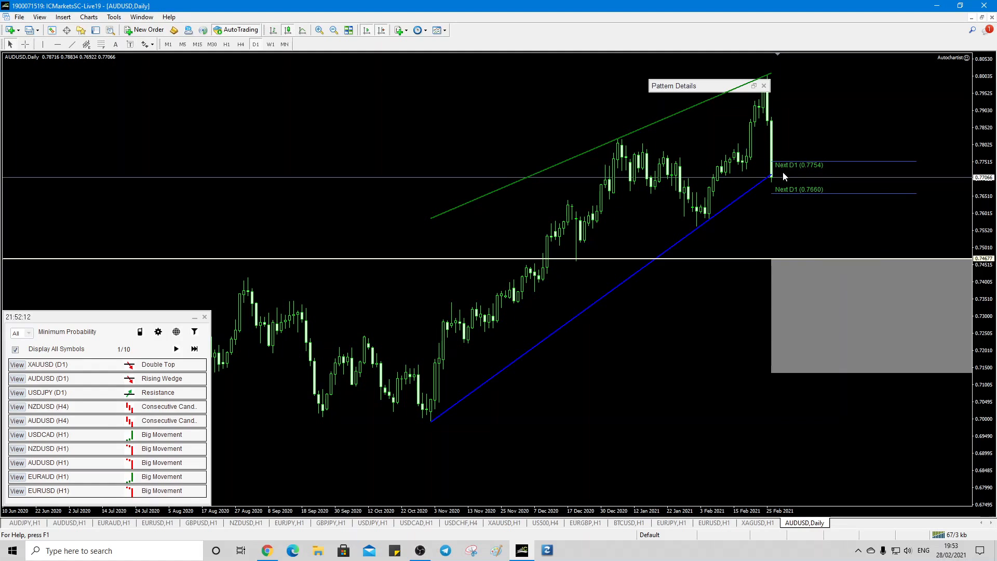
mouse_move(815, 244)
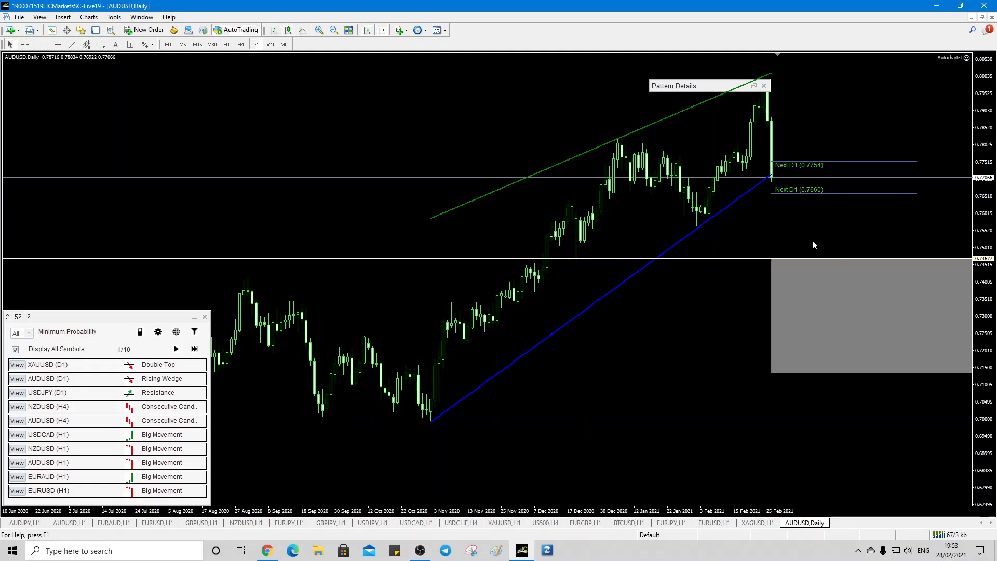
mouse_move(837, 257)
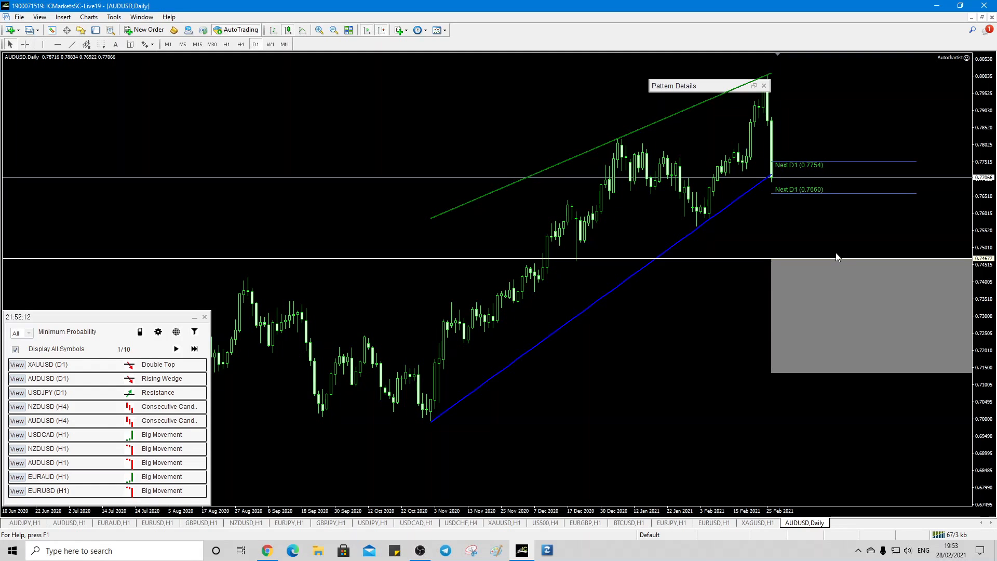
left_click(176, 349)
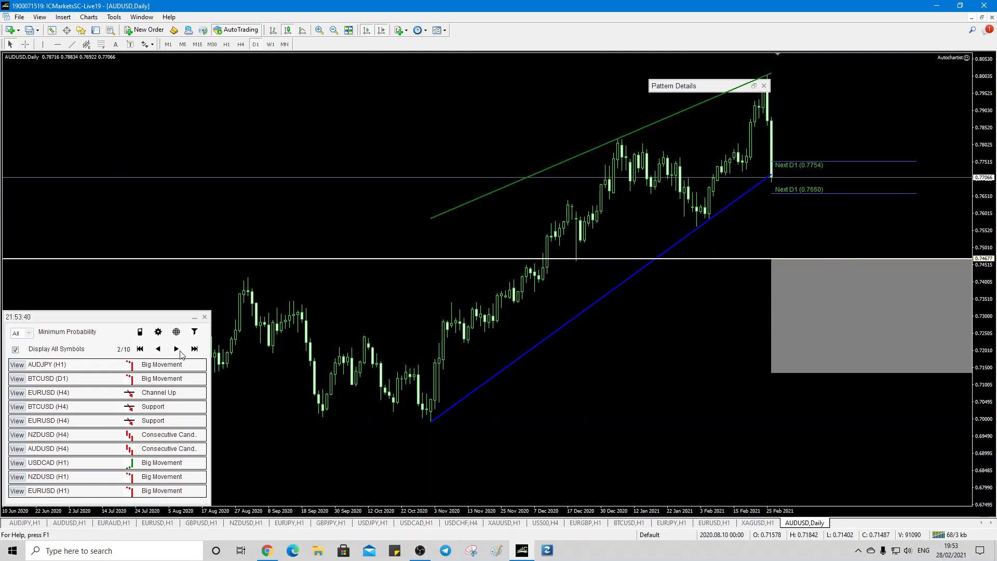
Step: View the BTCUSD daily Big Movement, BTCUSD 4-hour Support and NZDUSD 4-hour Support charts
left_click(763, 85)
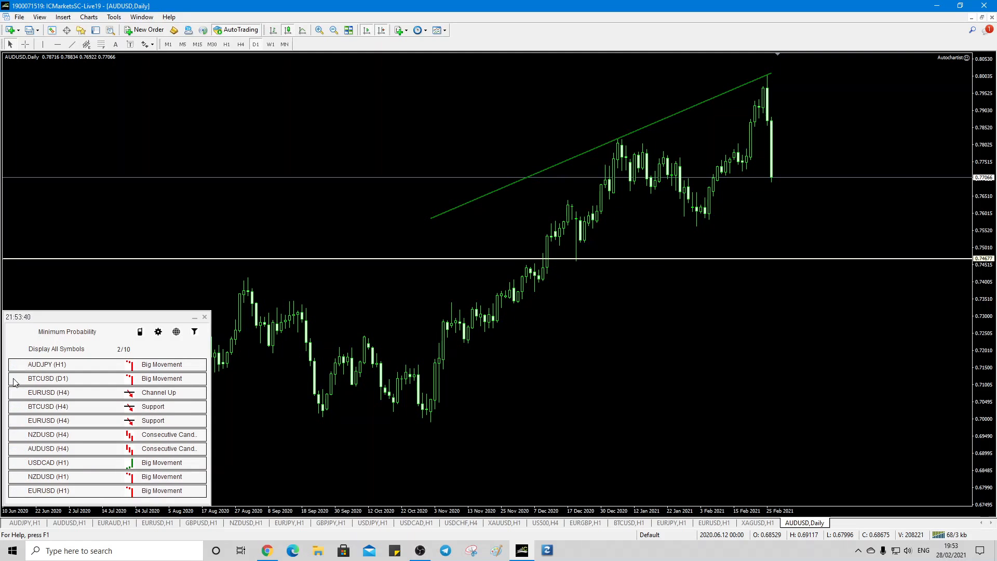
left_click(17, 379)
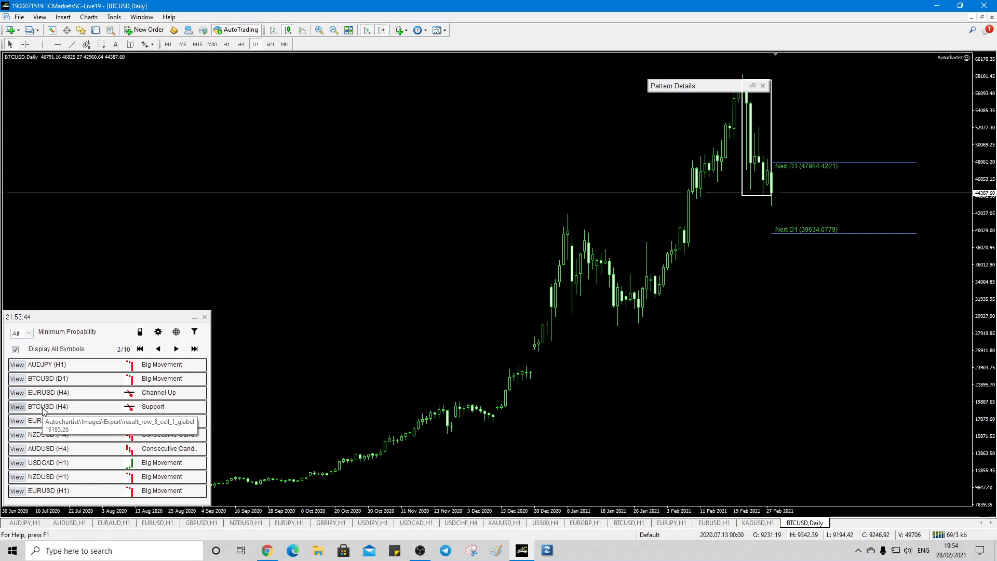
left_click(762, 85)
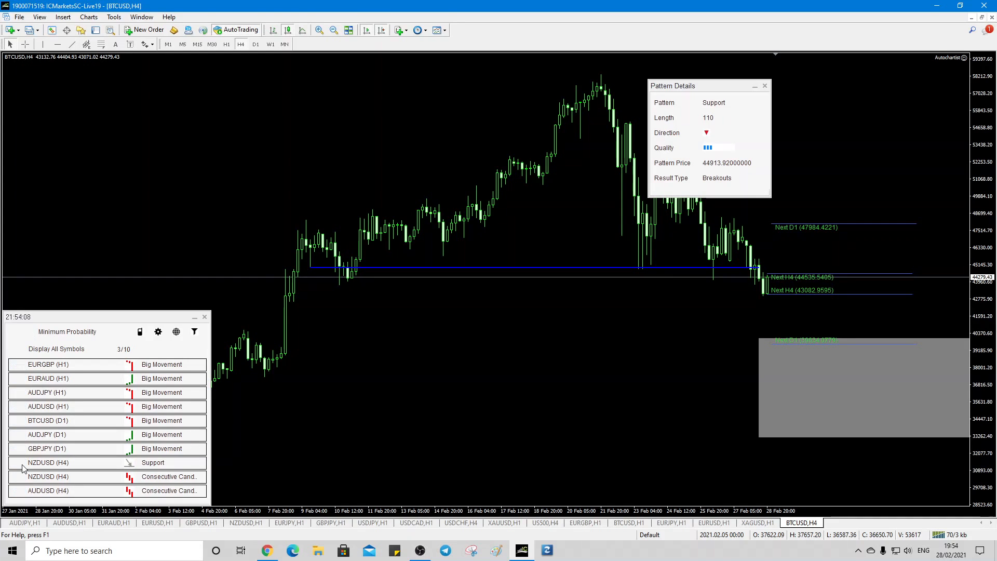
left_click(48, 462)
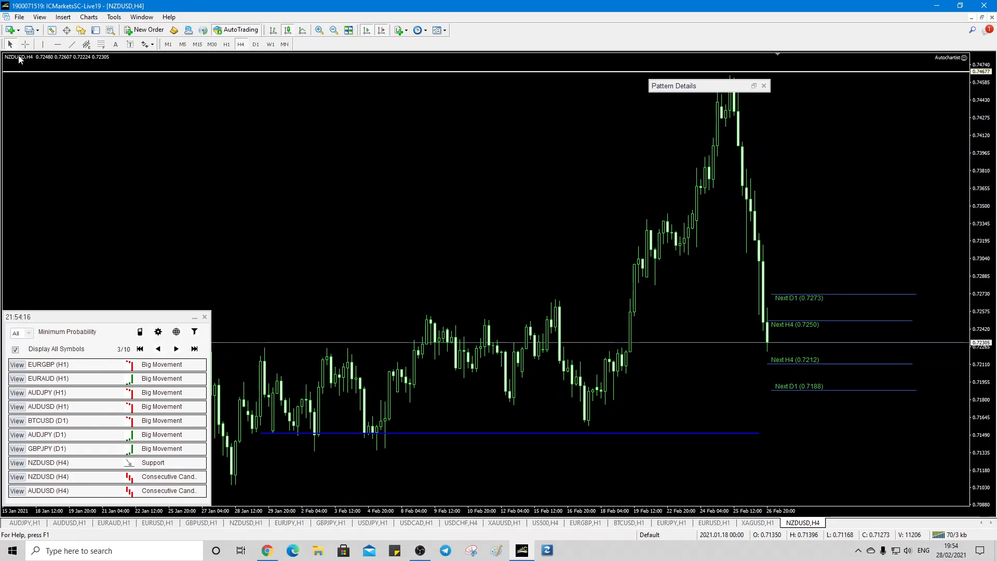
mouse_move(373, 421)
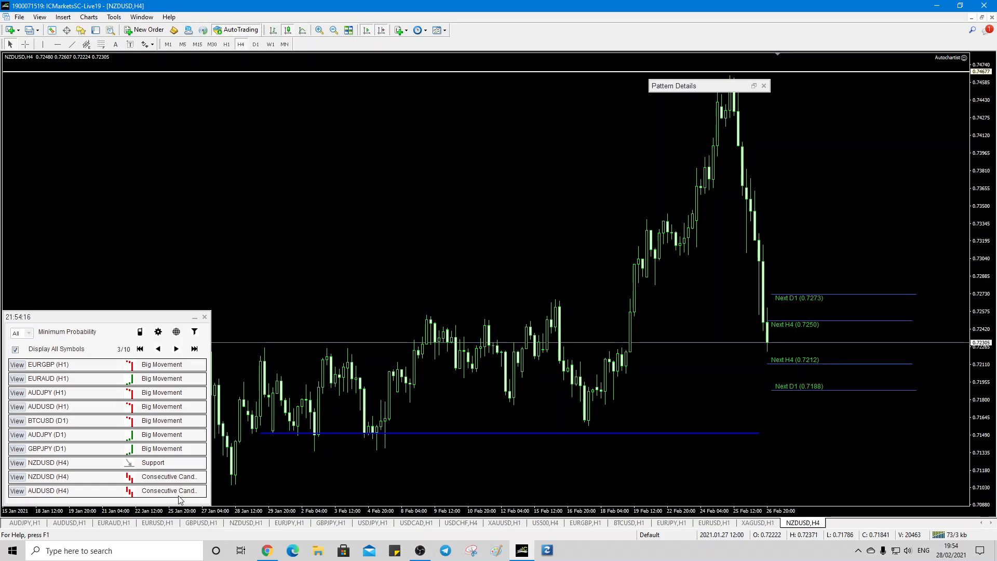
Step: Advance the scanner pages to 8/10 and view the USDCHF hourly Resistance chart, then page 9
left_click(176, 349)
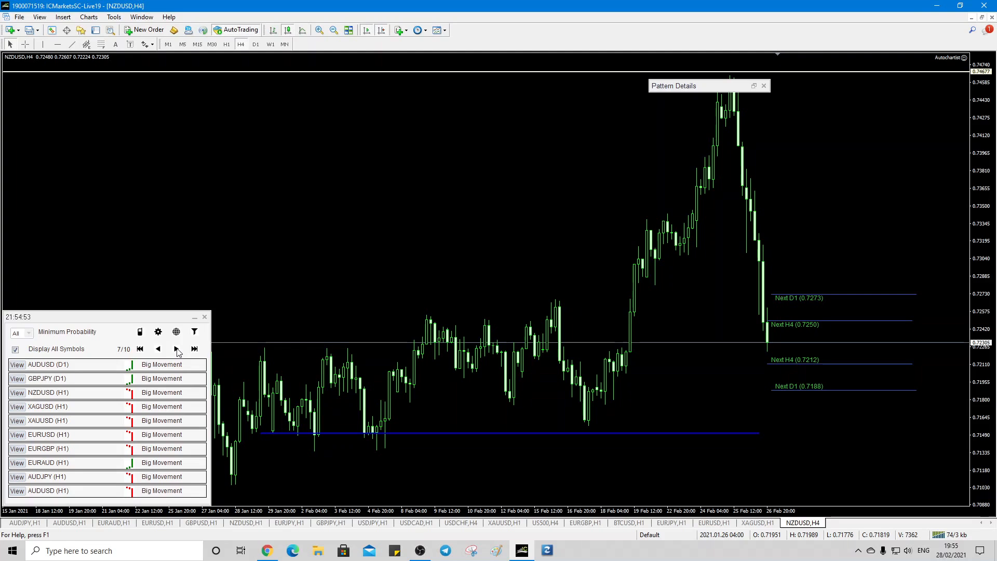
left_click(175, 350)
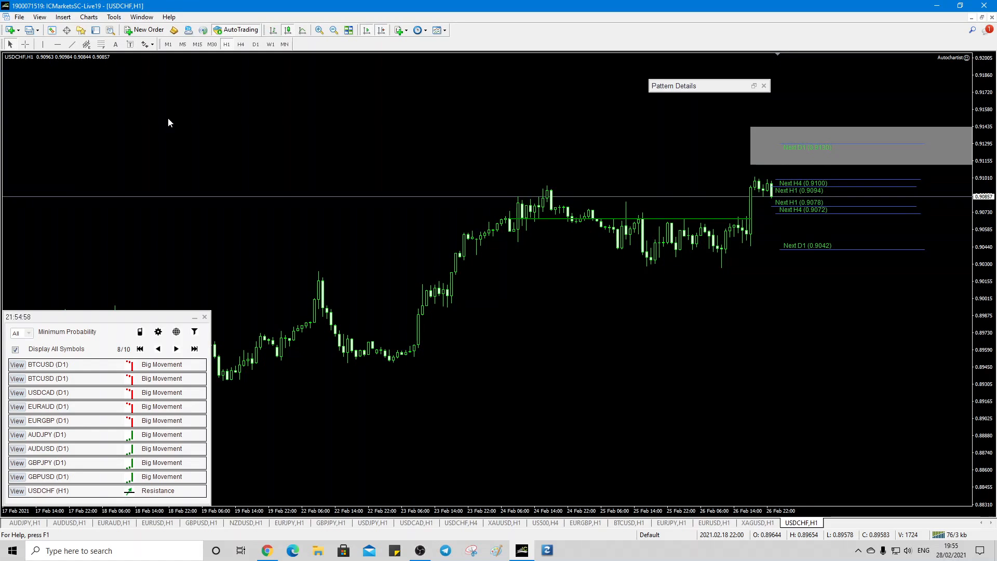
left_click(61, 17)
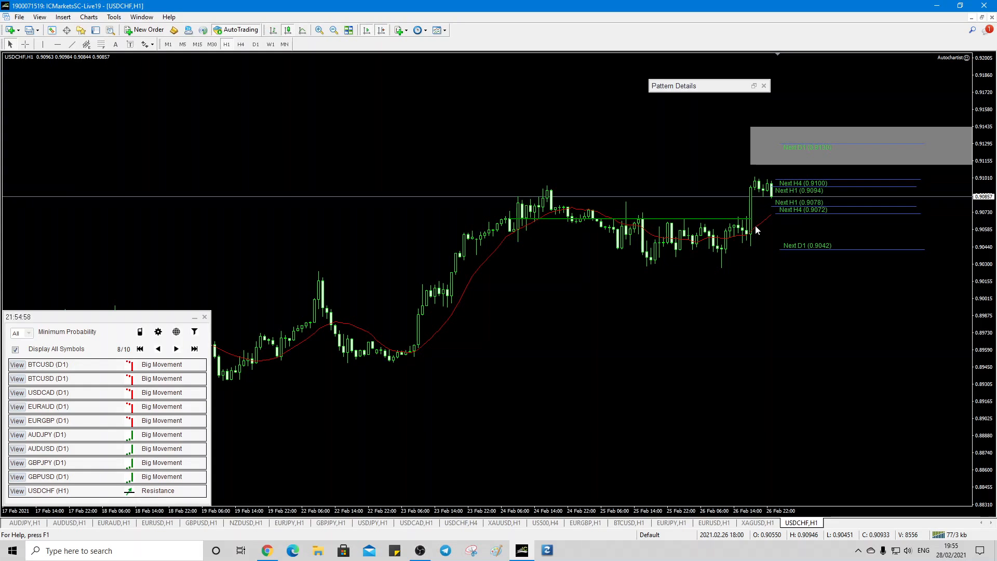
mouse_move(802, 146)
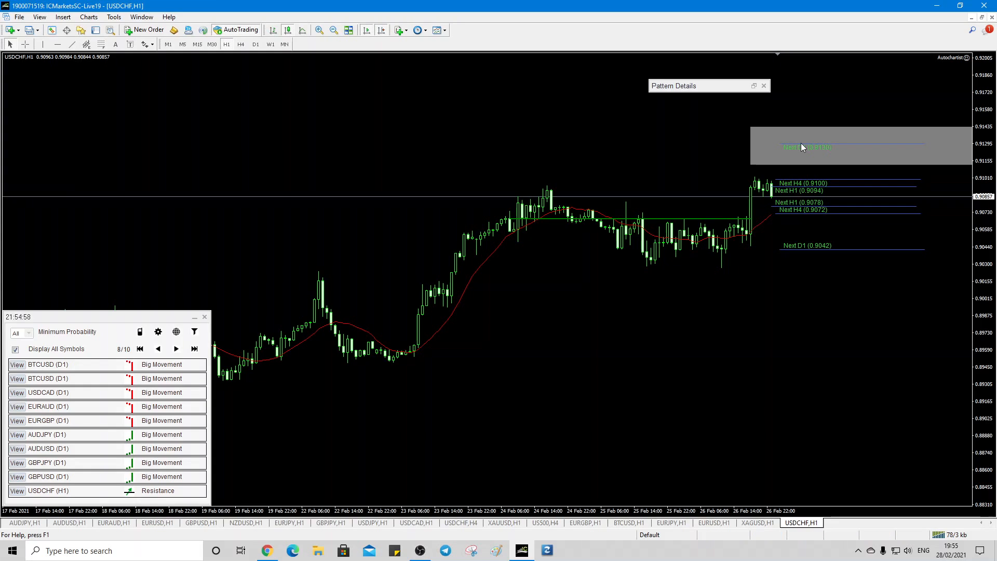
mouse_move(764, 222)
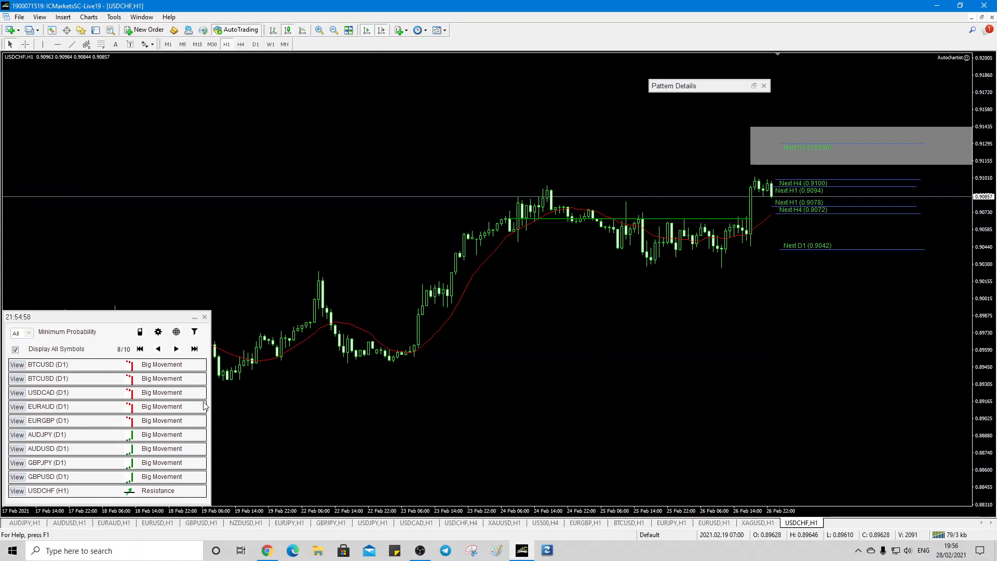
mouse_move(177, 354)
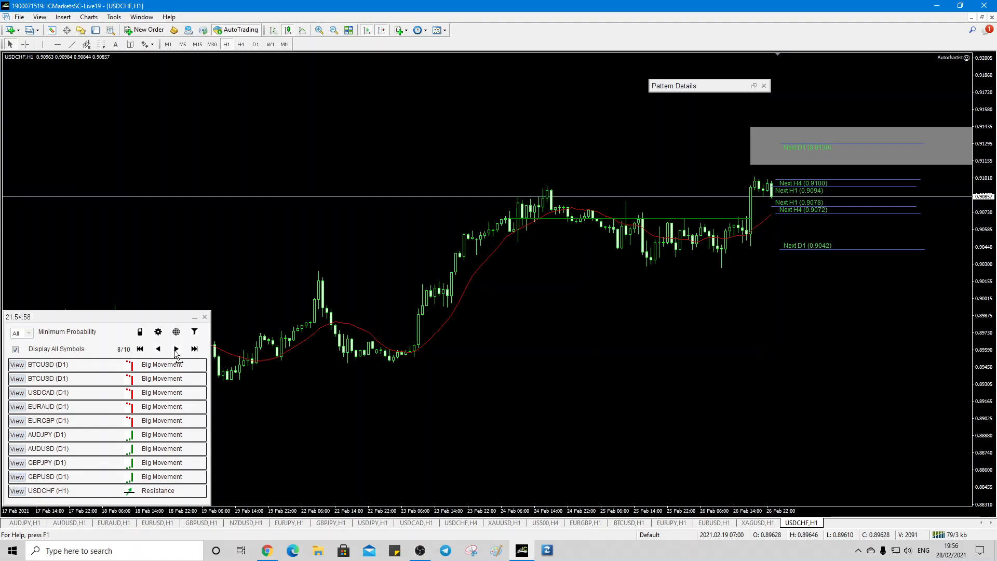
left_click(177, 350)
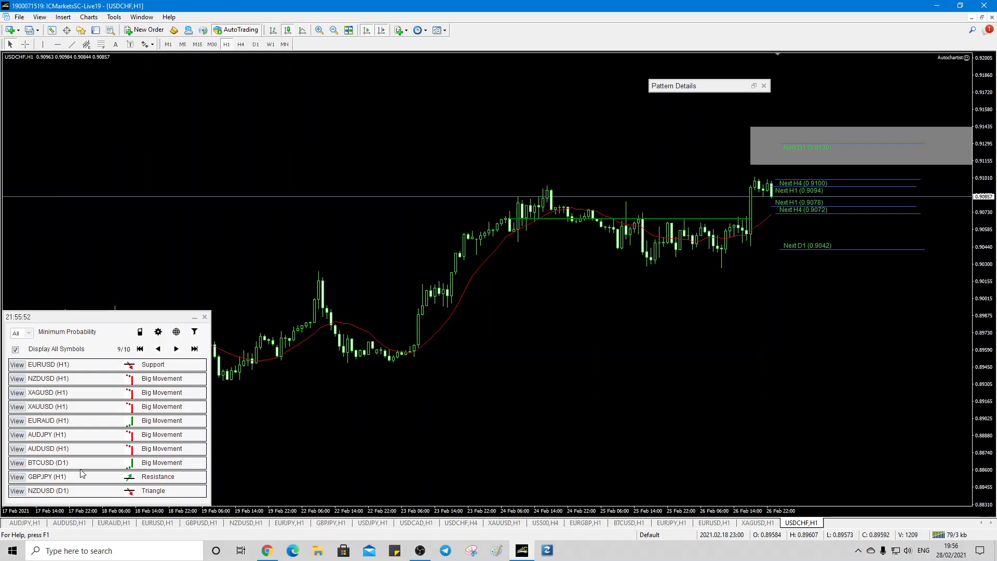
mouse_move(342, 246)
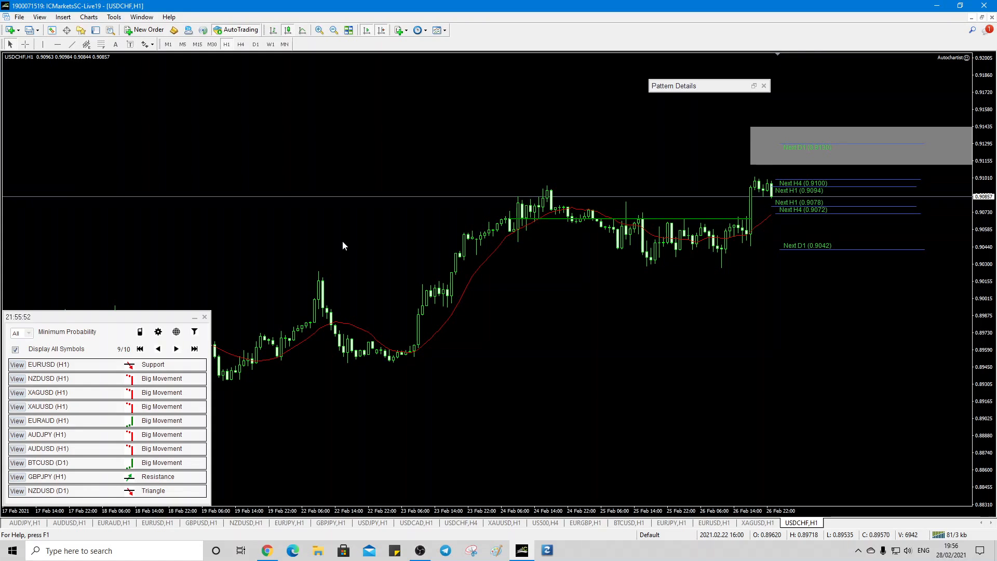
mouse_move(329, 222)
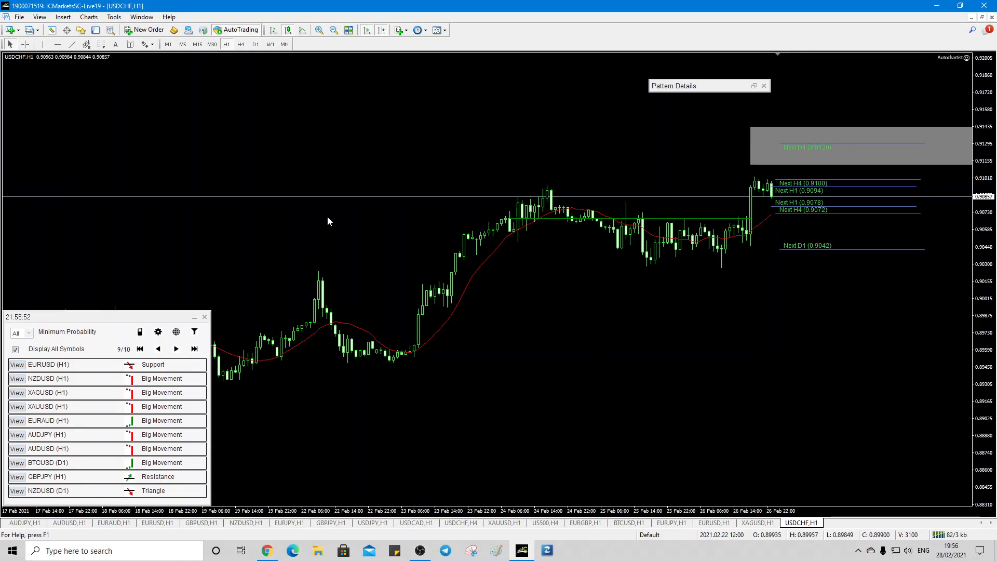
mouse_move(332, 231)
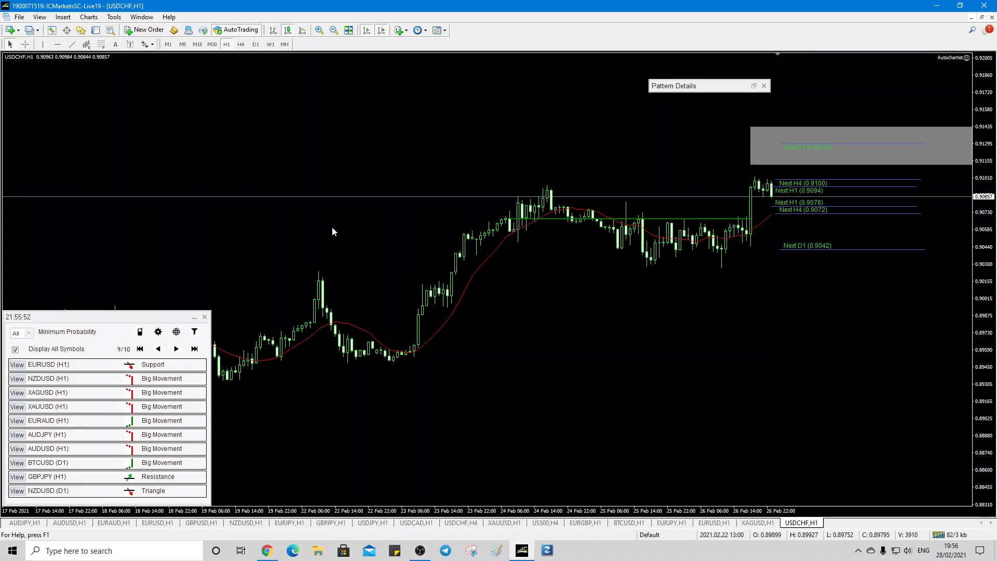